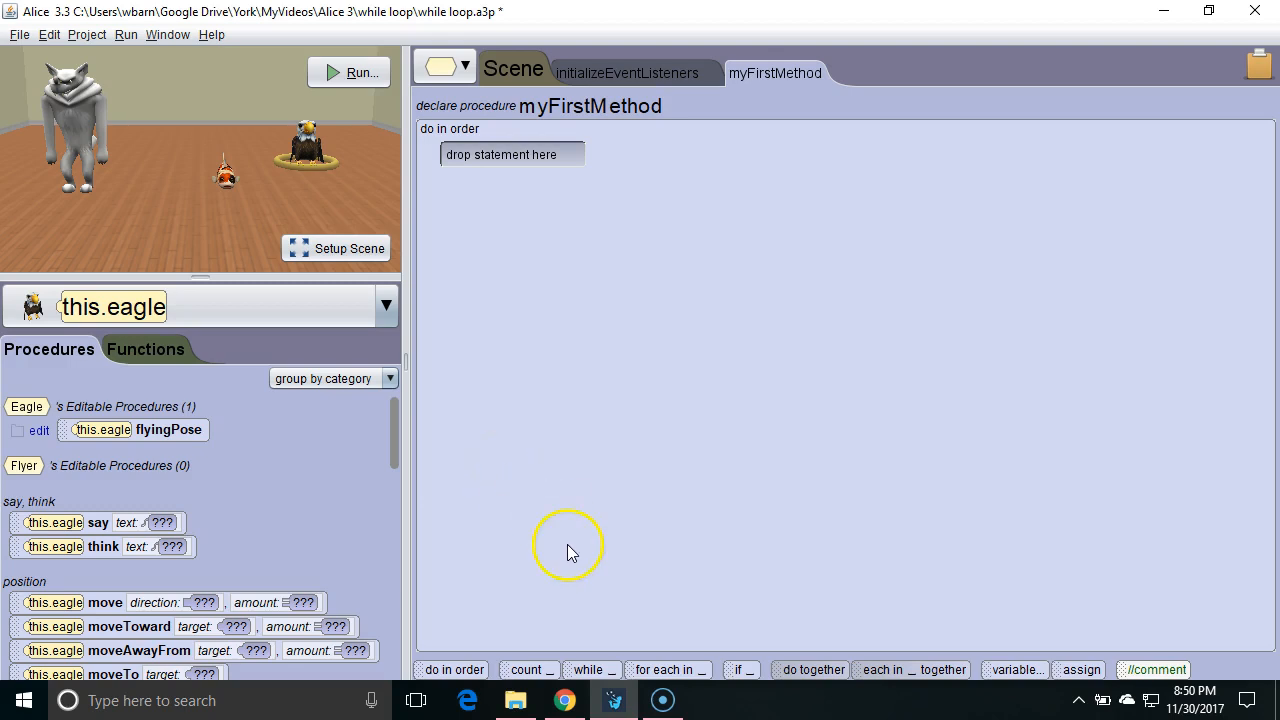
- Add a while block to myFirstMethod with its condition set to true
left_click_drag(588, 669, 500, 155)
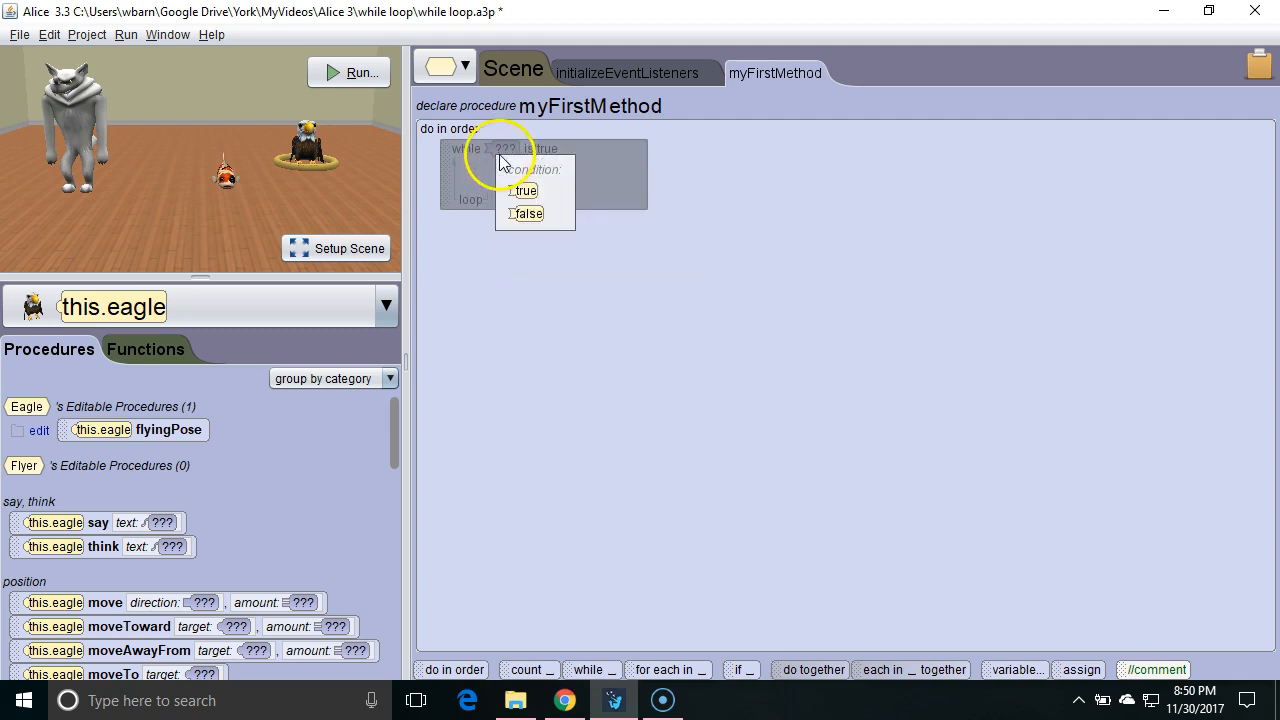
left_click(523, 190)
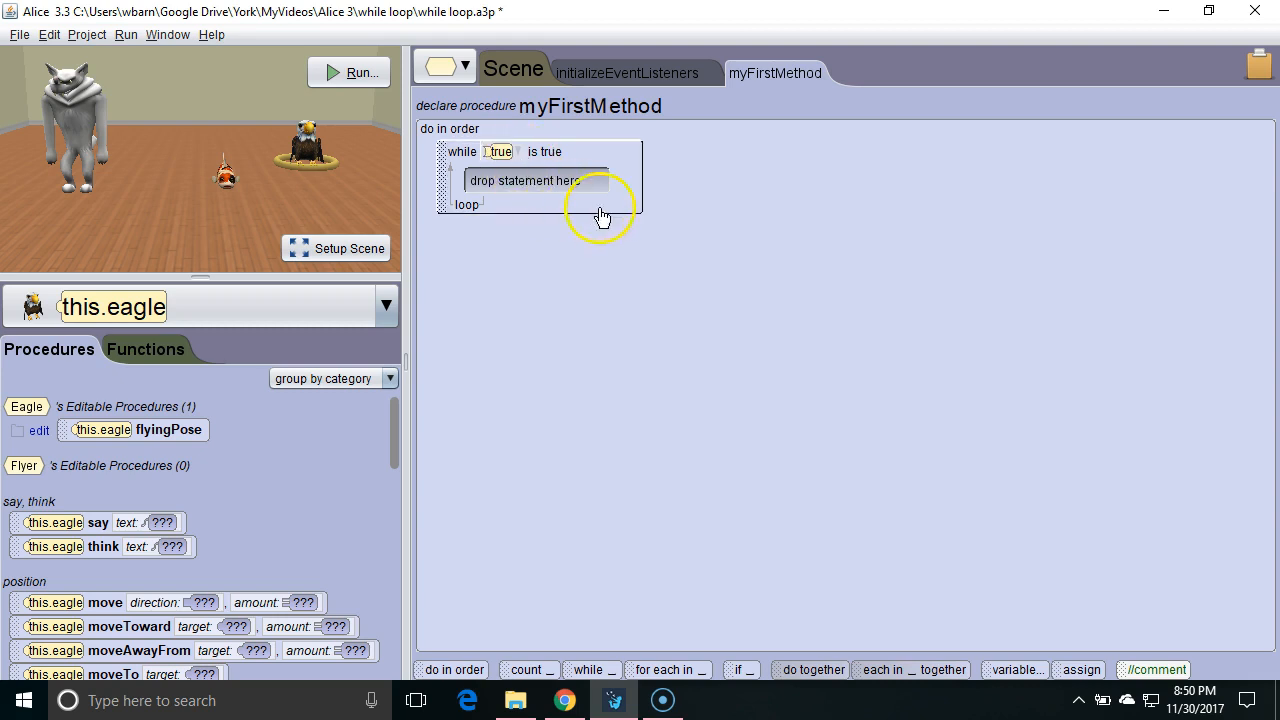
mouse_move(1216, 82)
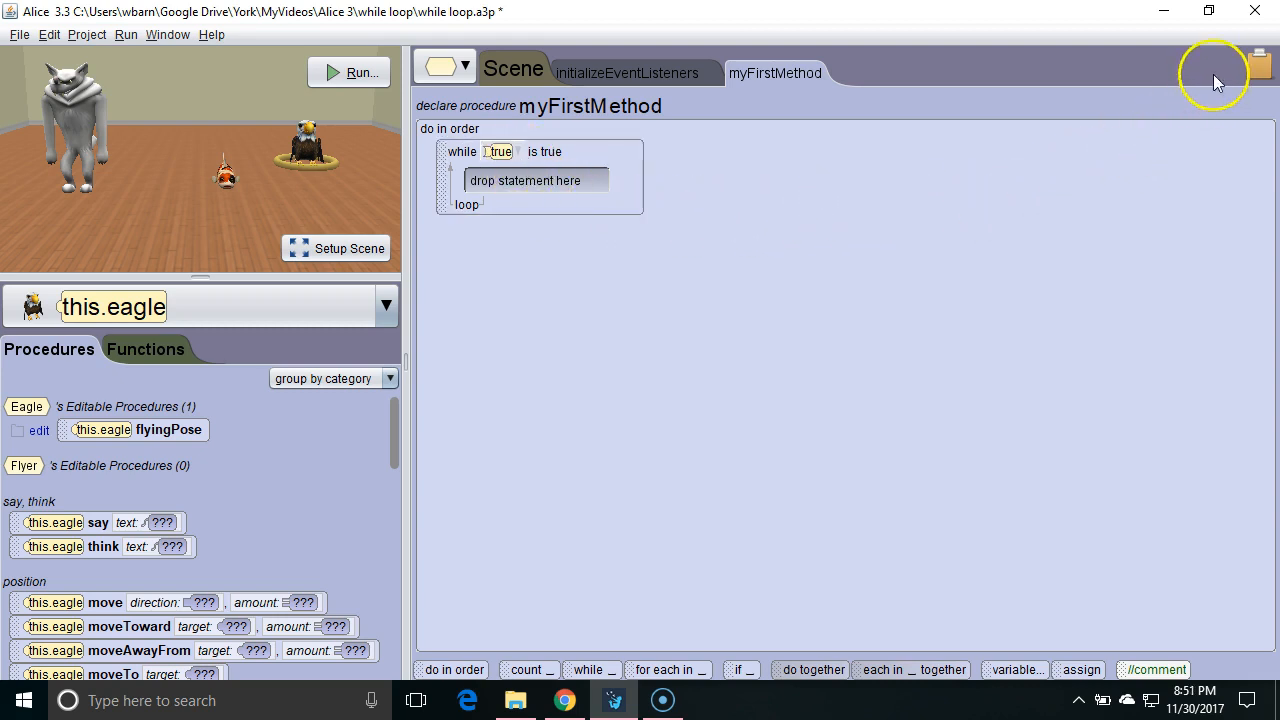
mouse_move(1167, 12)
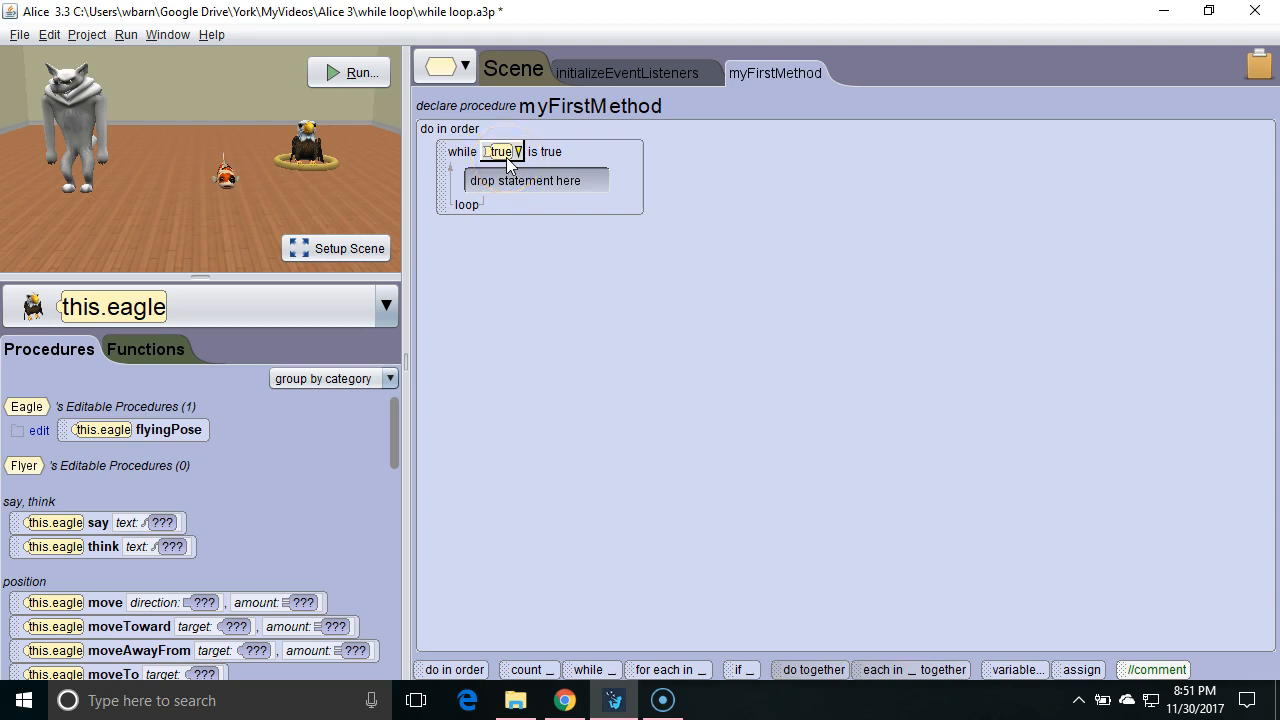
left_click(503, 151)
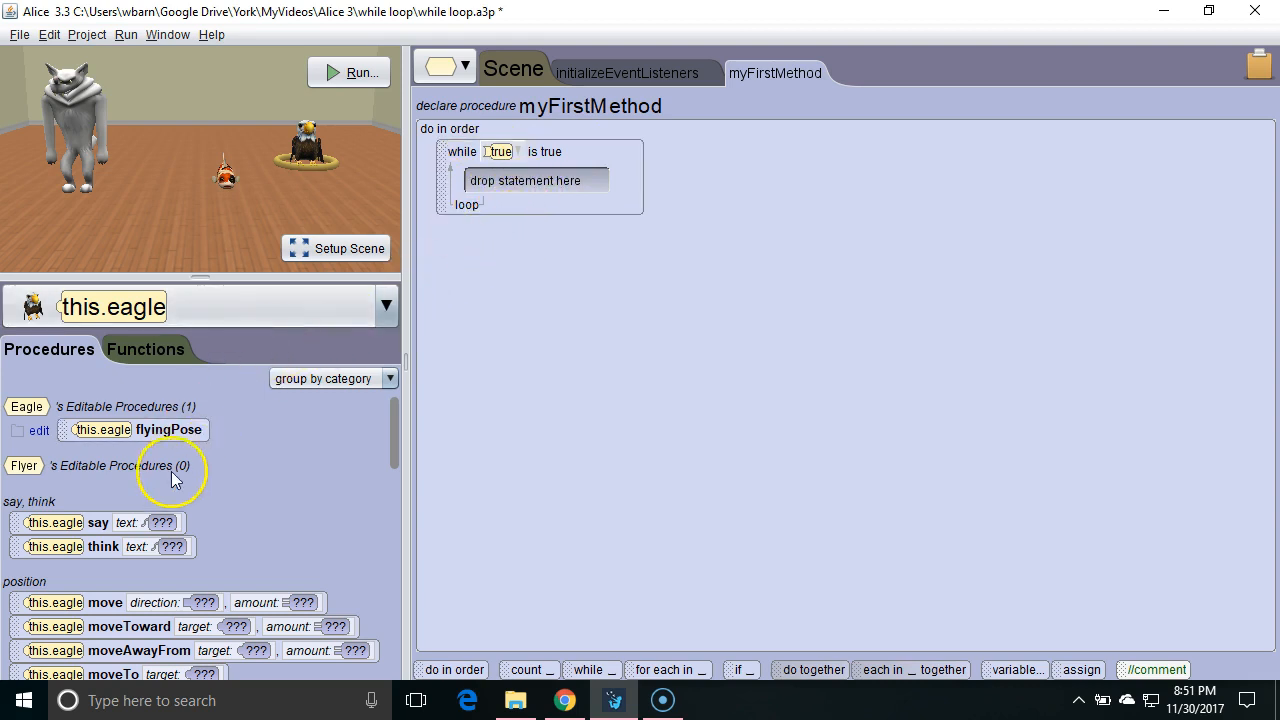
- Add an eagle say 'tweet' statement inside the loop with duration 0.25
left_click_drag(98, 522, 510, 207)
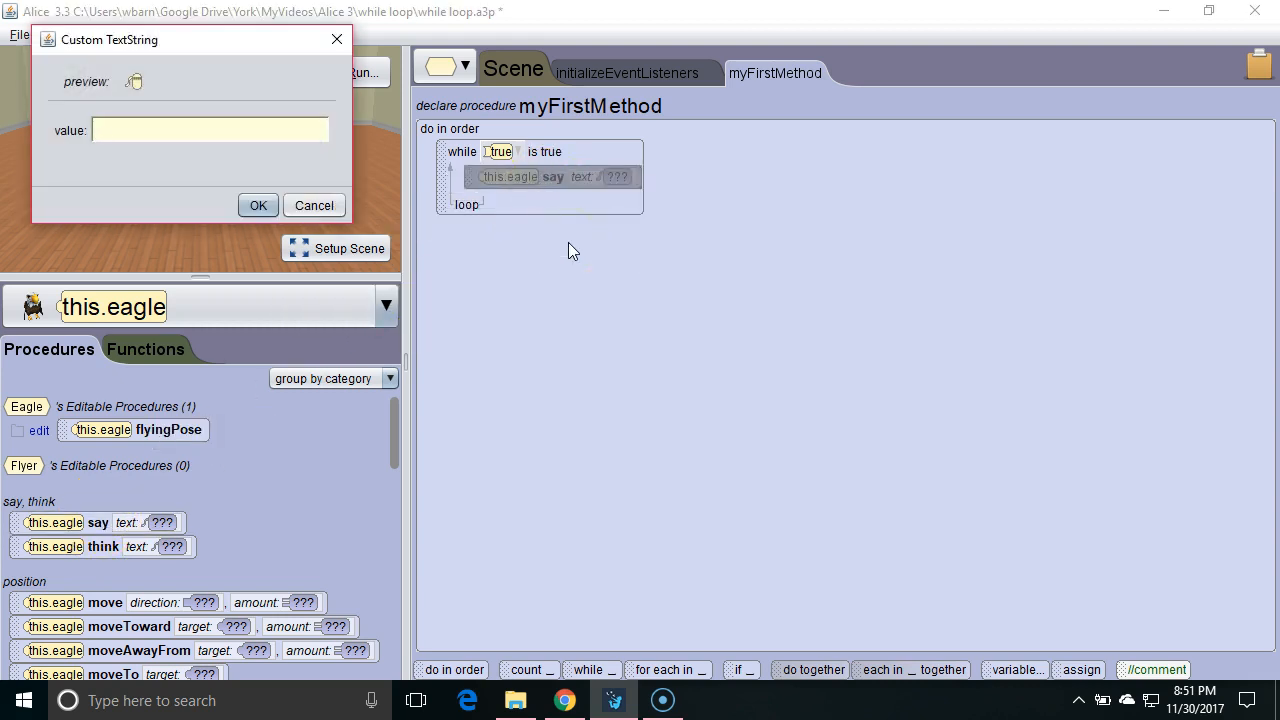
left_click(257, 205)
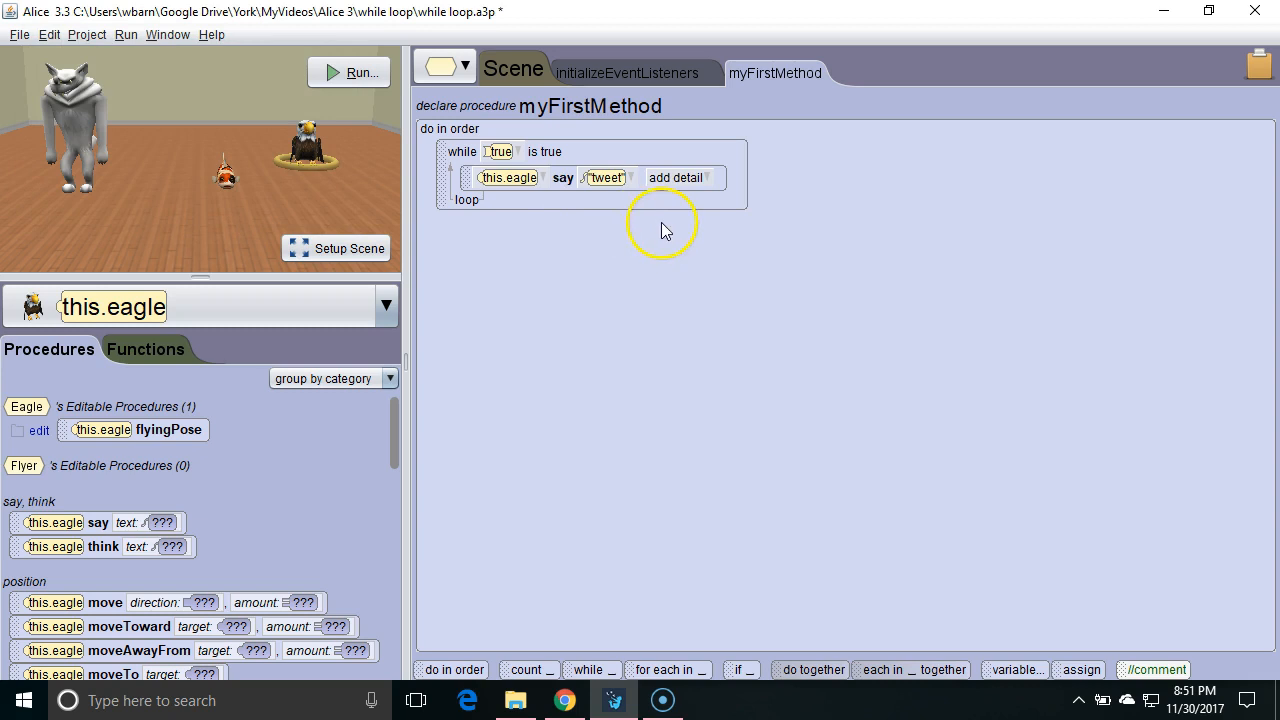
left_click(680, 177)
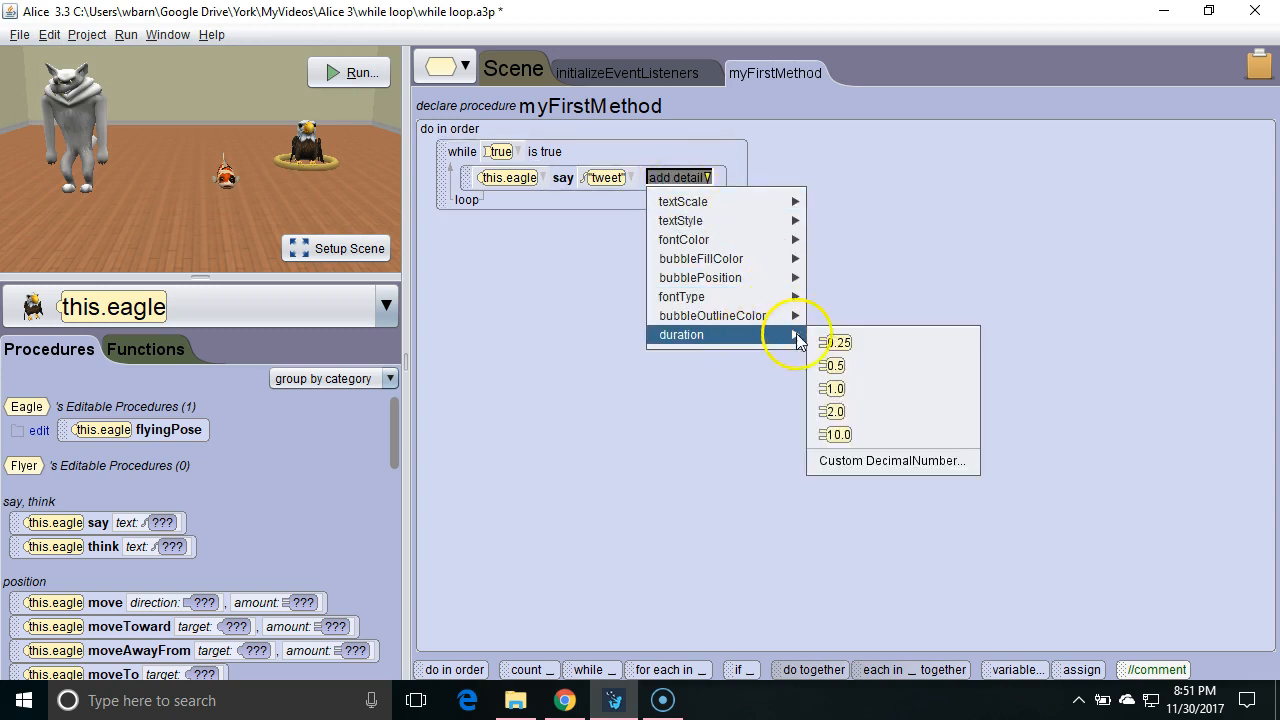
left_click(835, 342)
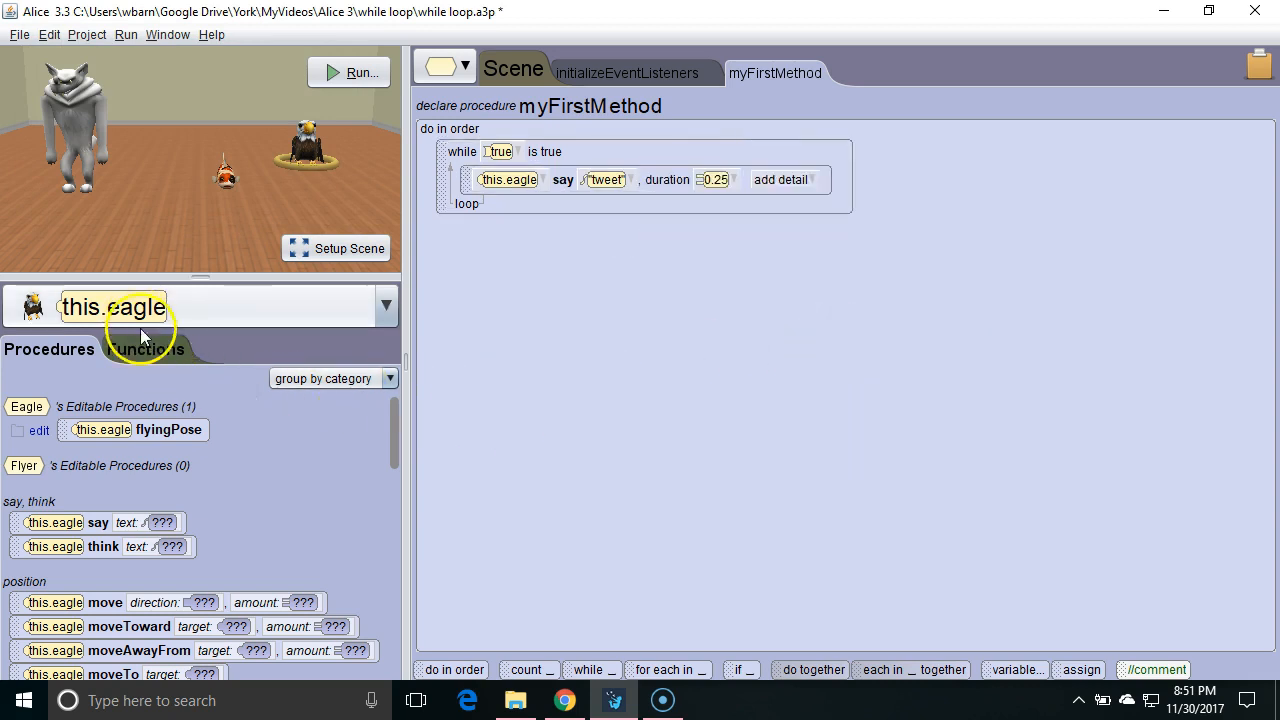
- Add a big bad wolf say 'grrrr' statement in the loop with duration 0.25
left_click(386, 306)
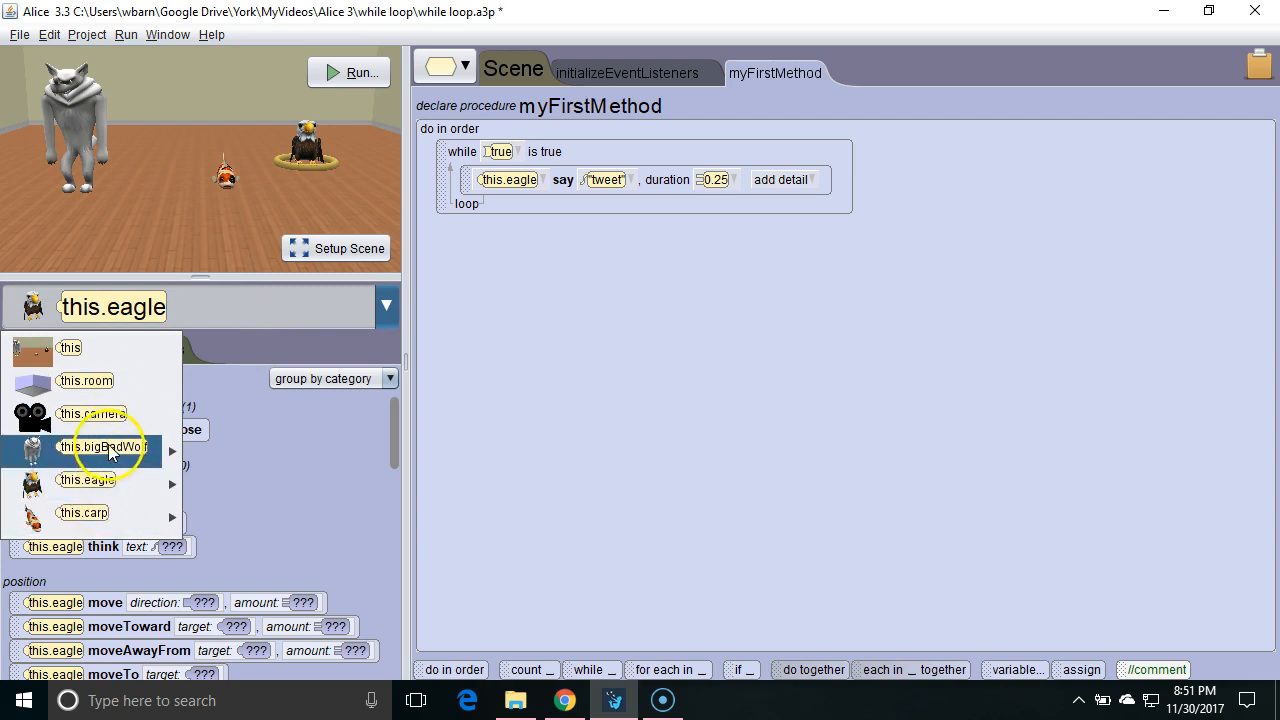
left_click(107, 446)
type("g")
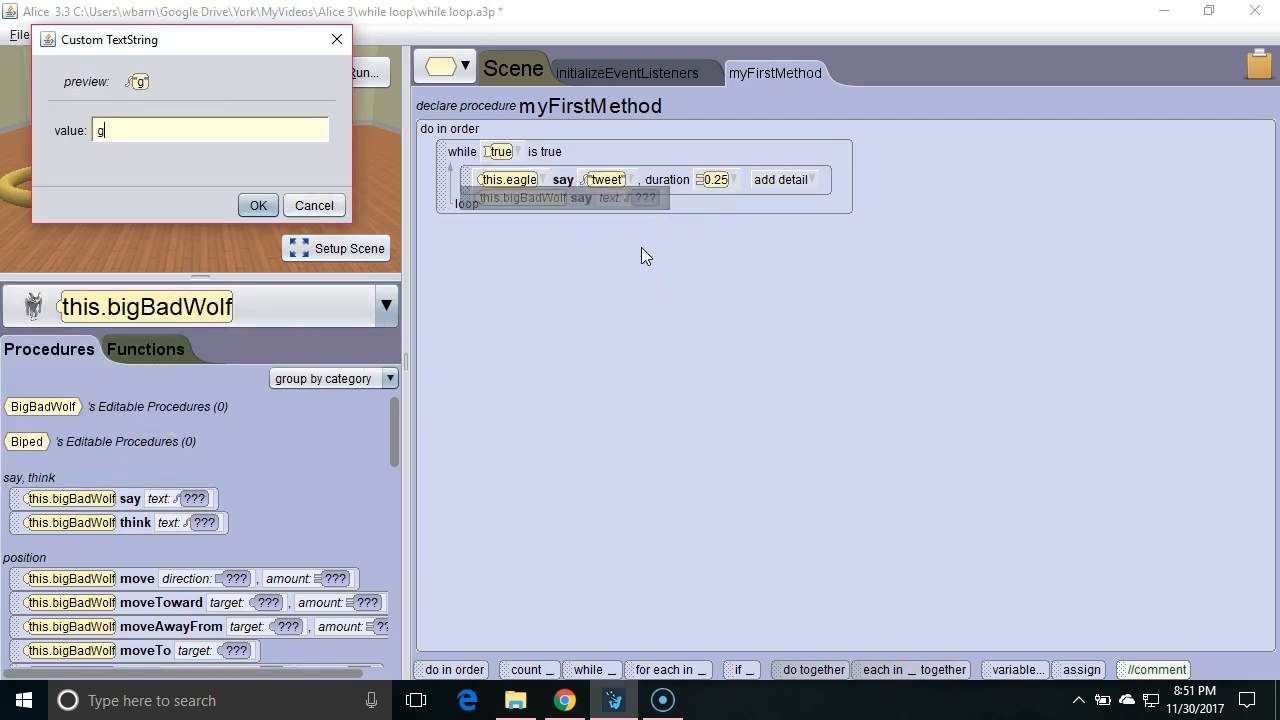
left_click(705, 210)
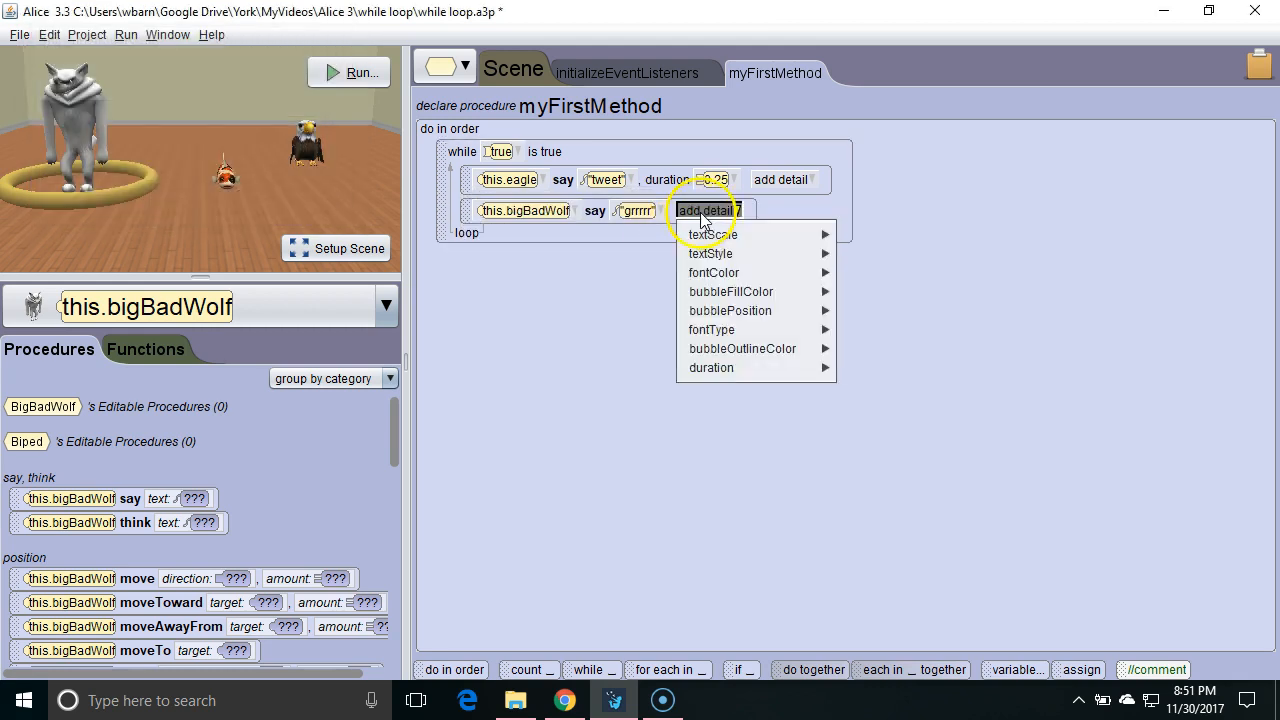
left_click(711, 367)
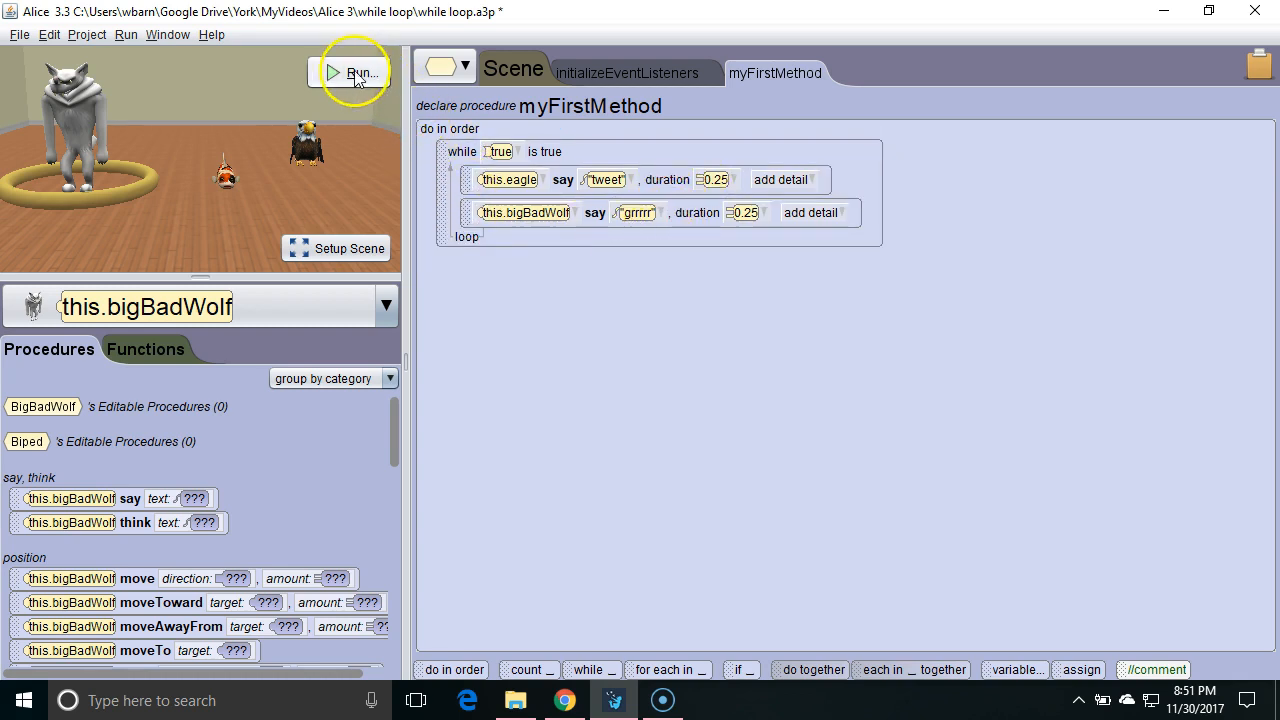
left_click(357, 73)
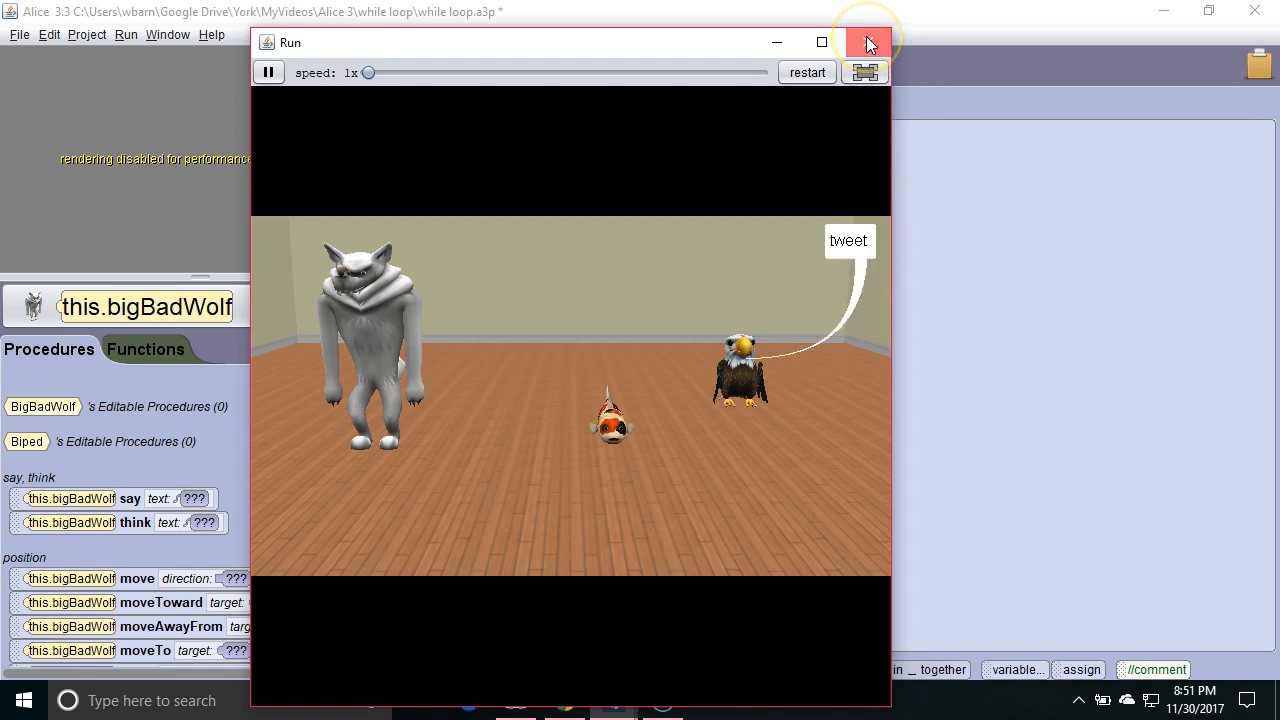
left_click(865, 42)
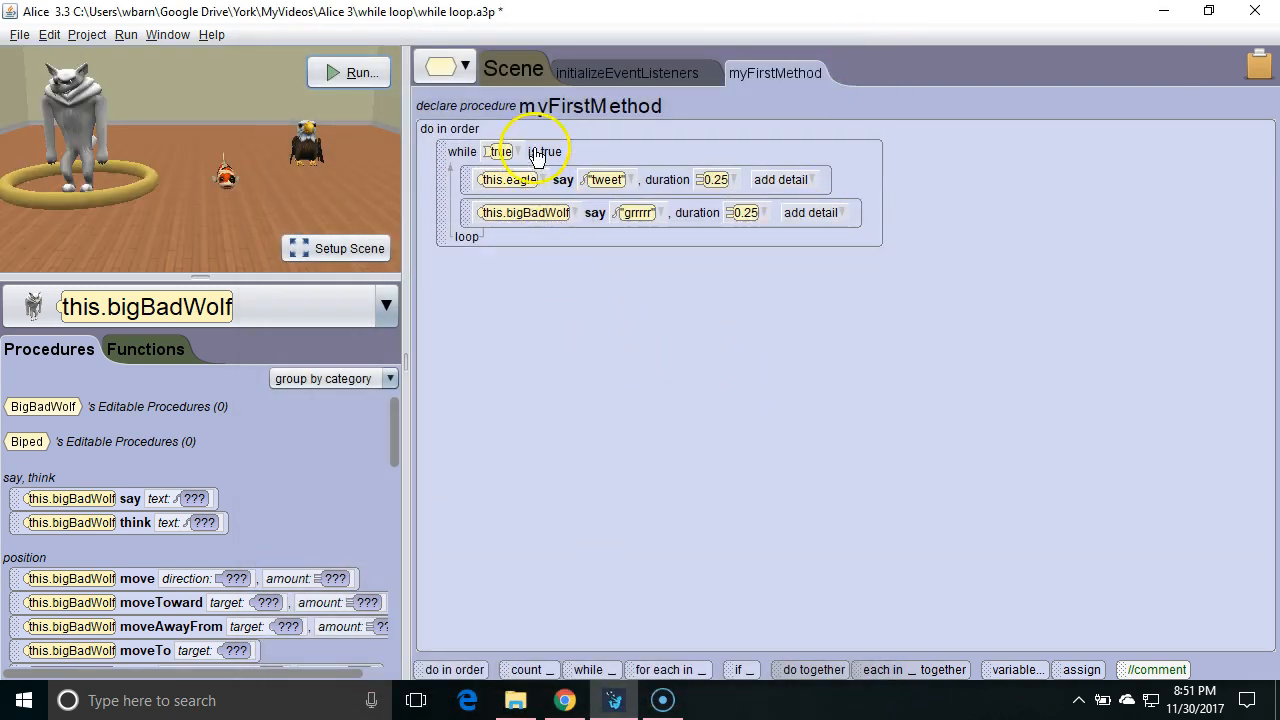
mouse_move(638, 327)
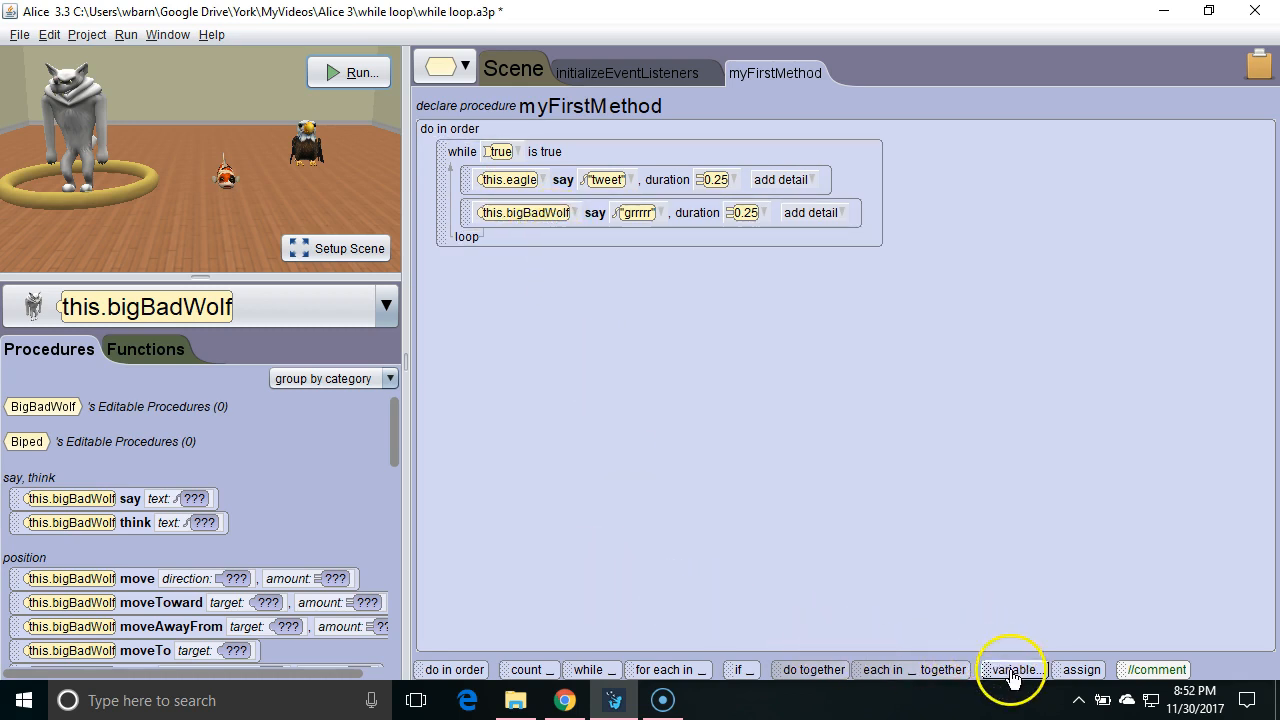
- Create a WholeNumber variable named x with initial value 3, placed above the loop
left_click(1013, 669)
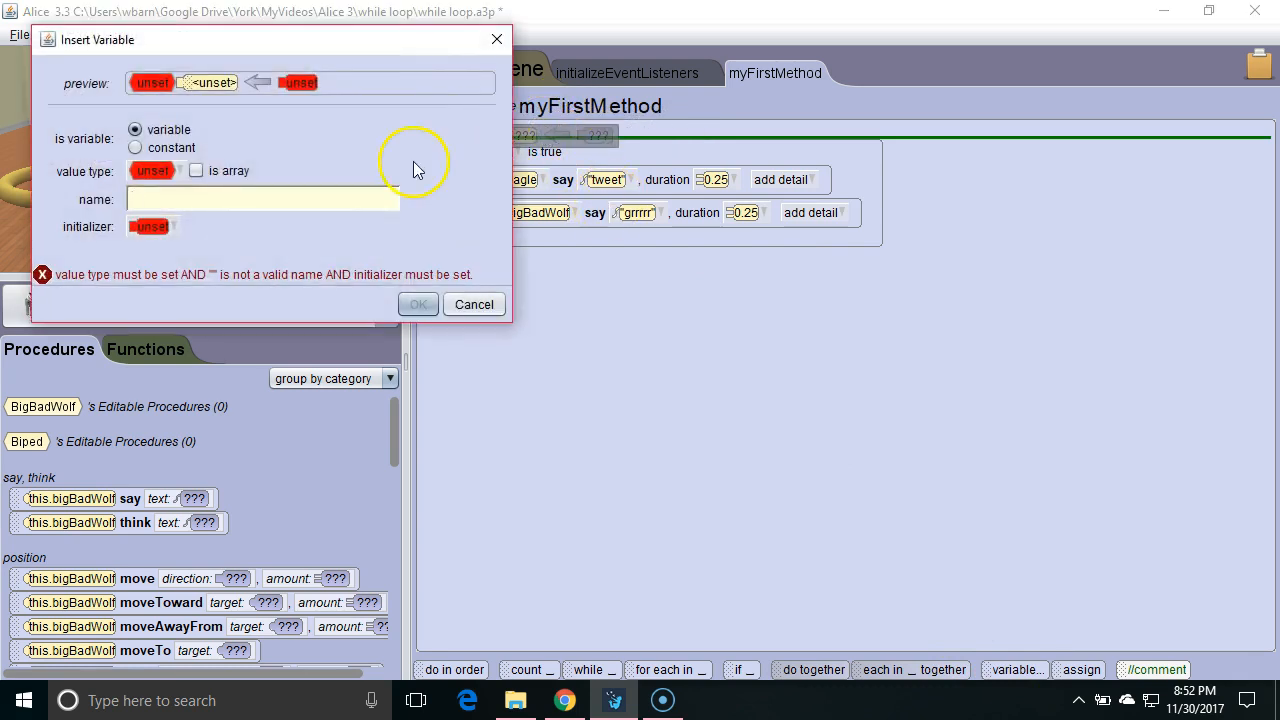
left_click(155, 170)
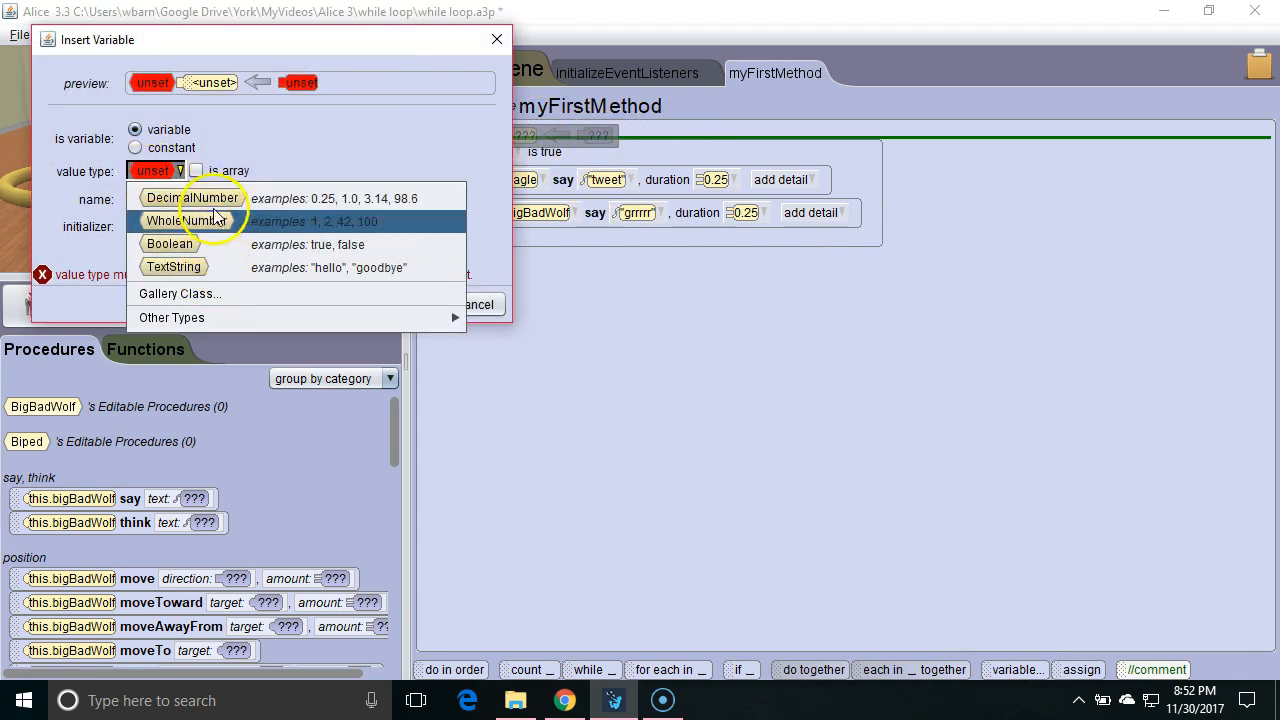
left_click(183, 221)
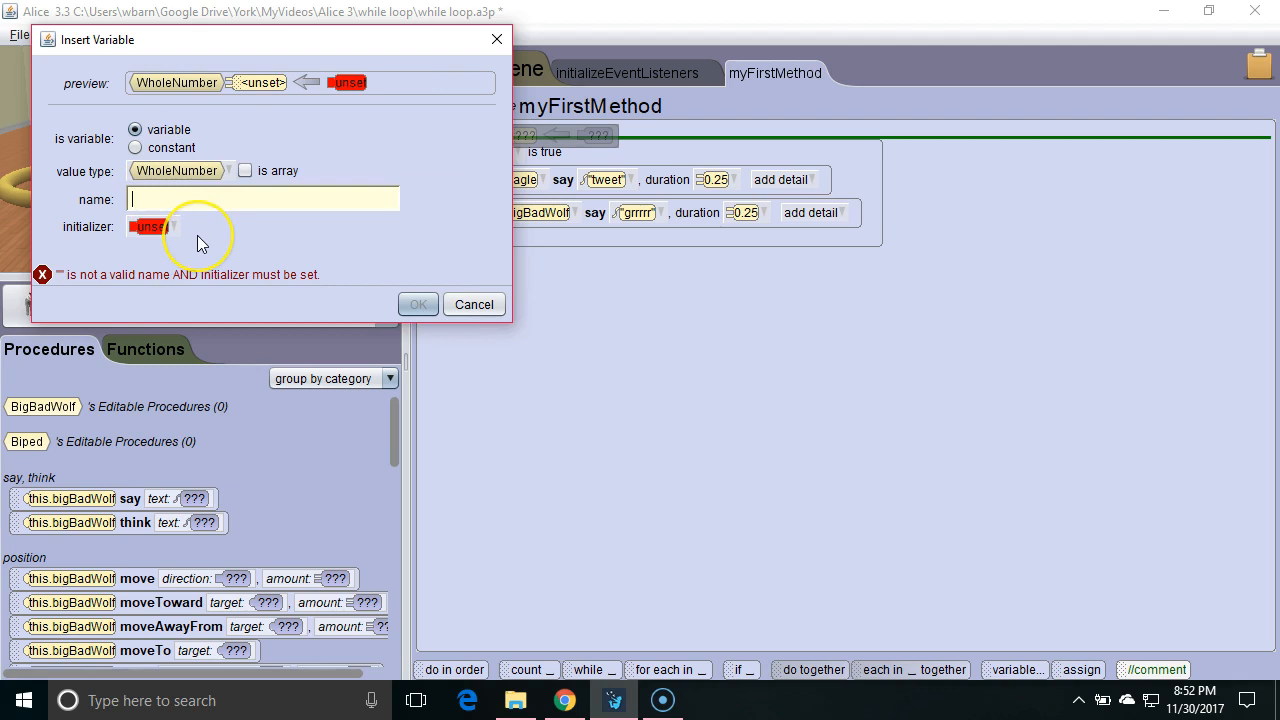
type("x")
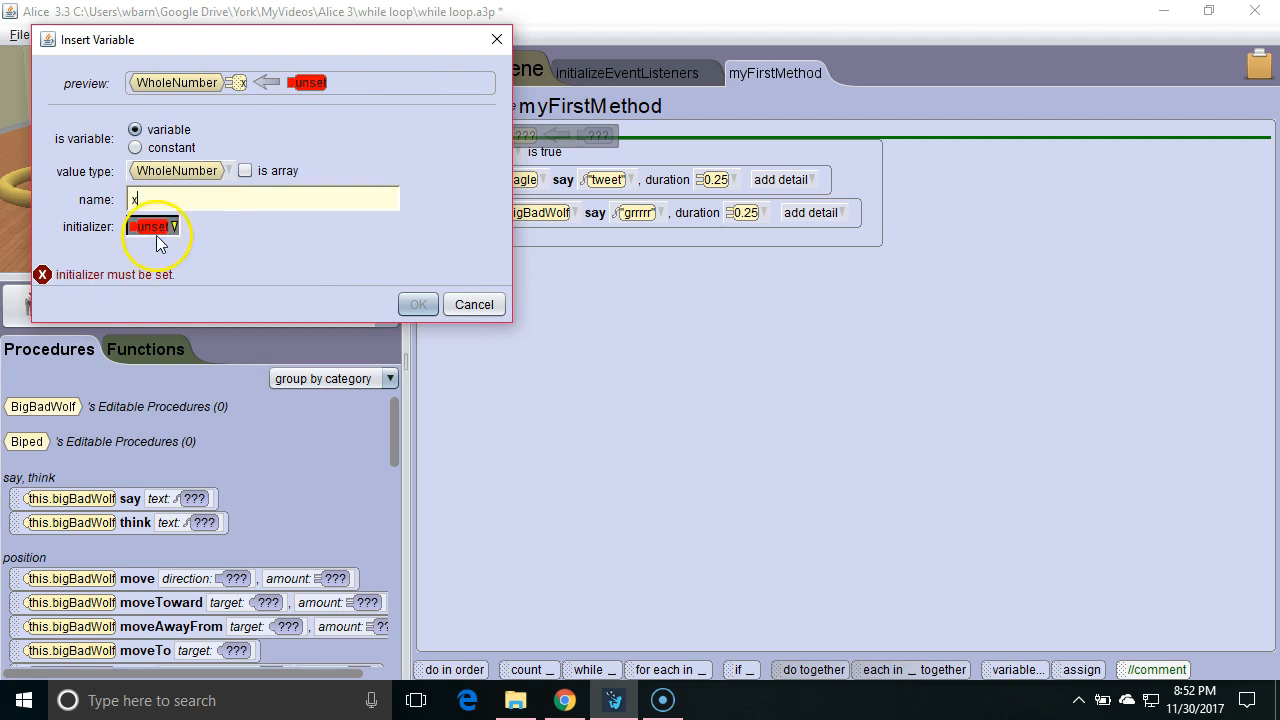
left_click(153, 226)
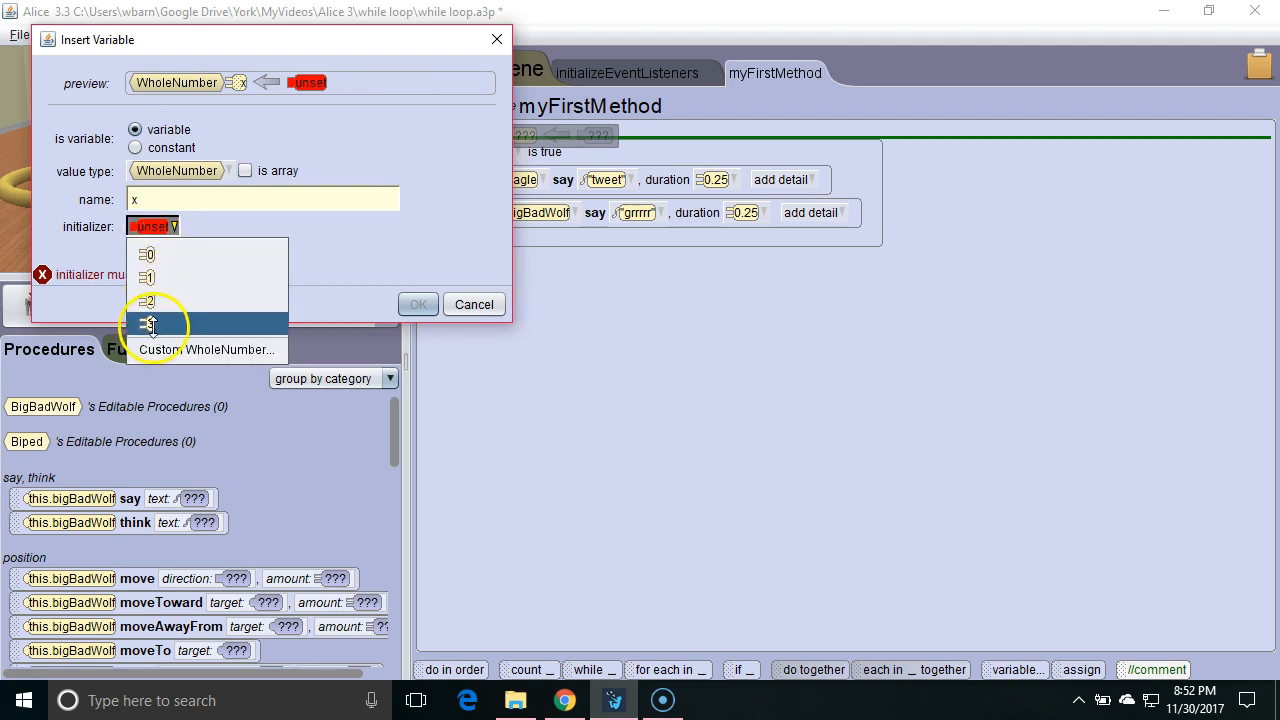
left_click(148, 325)
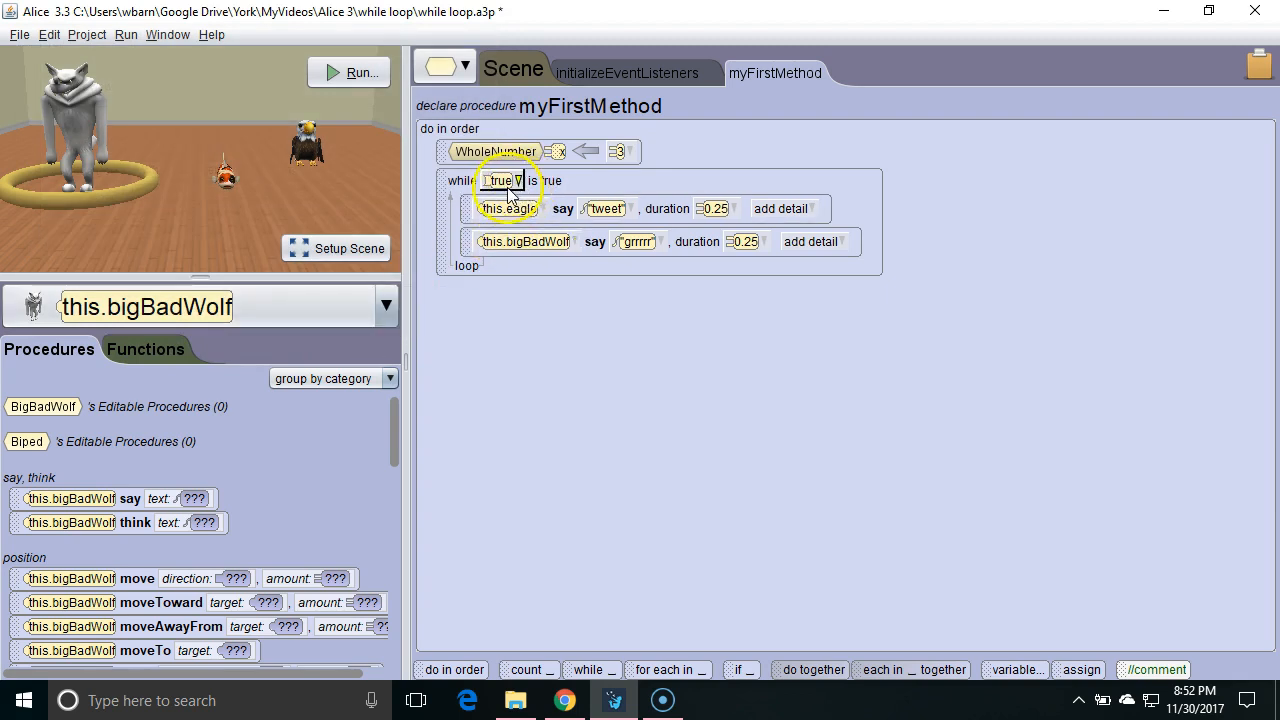
- Change the loop condition to x > 2 and run the animation once
left_click(517, 180)
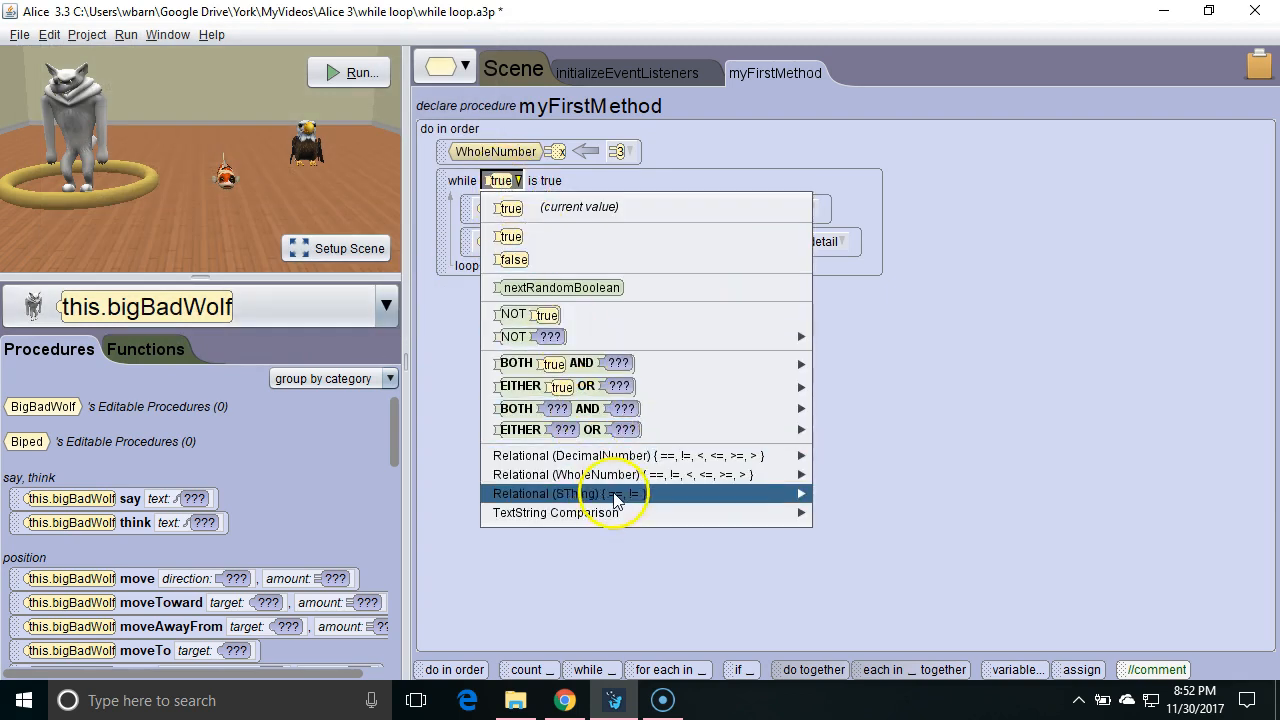
mouse_move(570, 474)
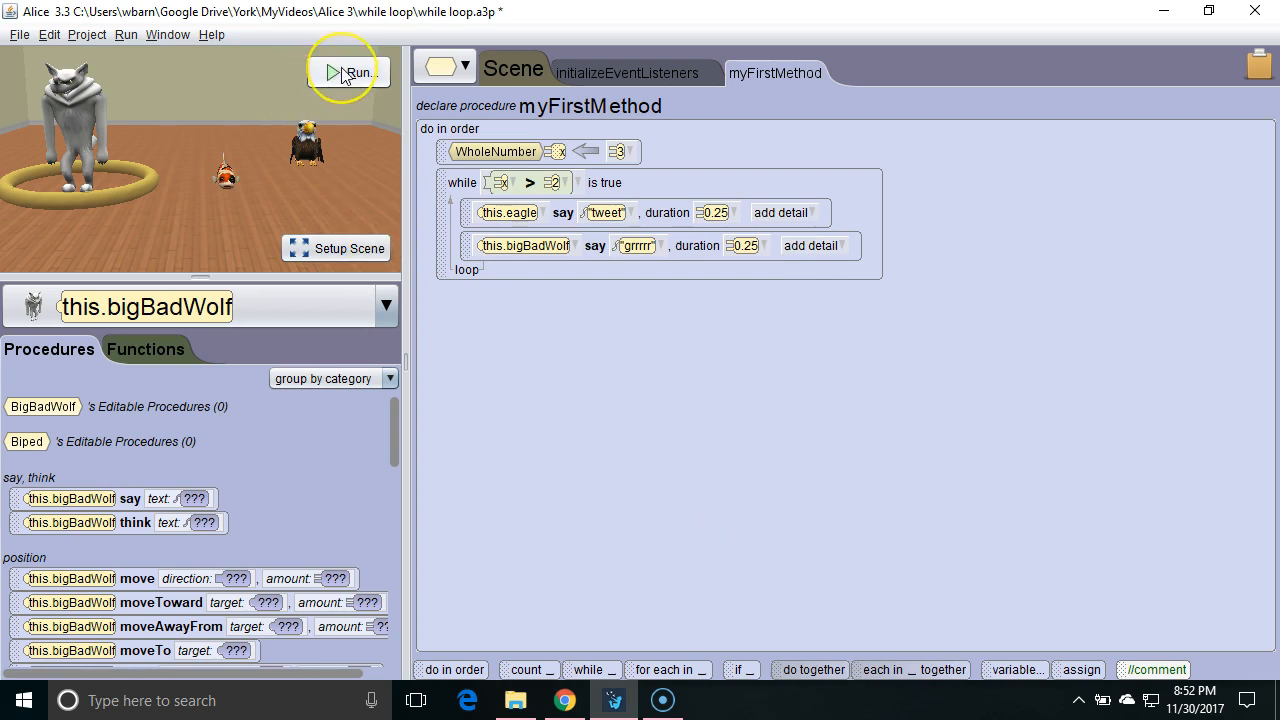
left_click(349, 72)
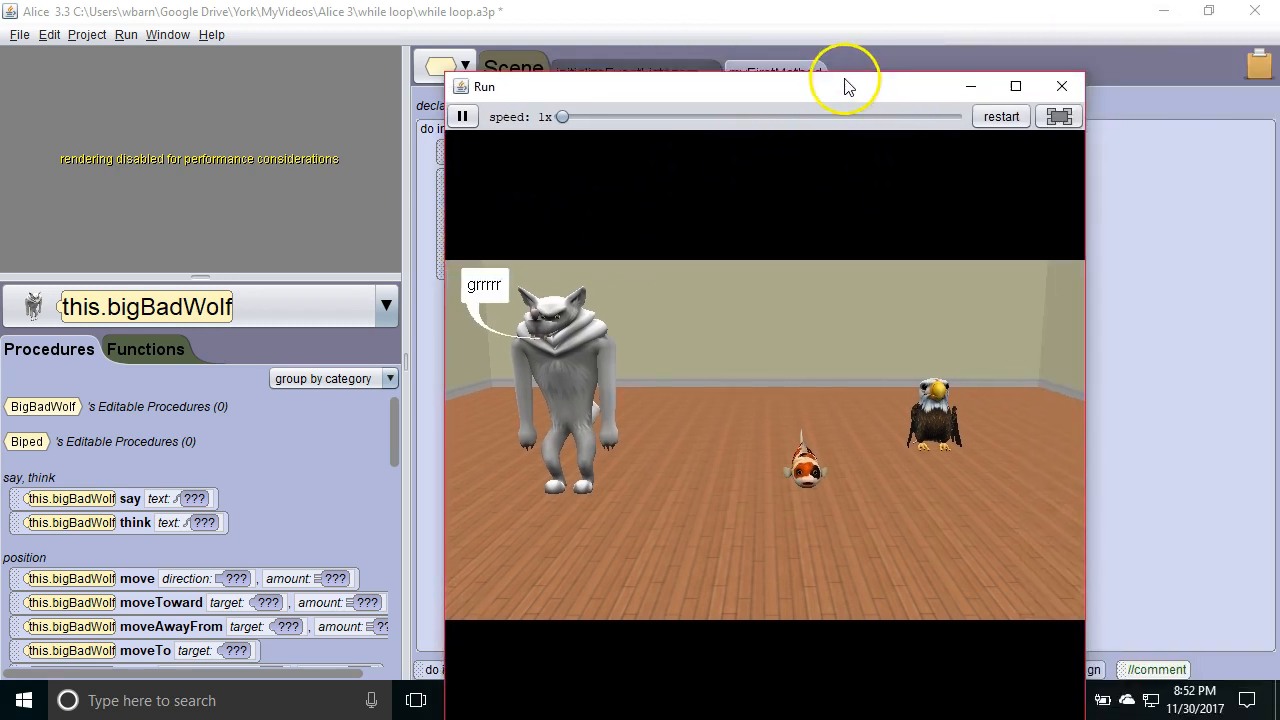
left_click(1061, 86)
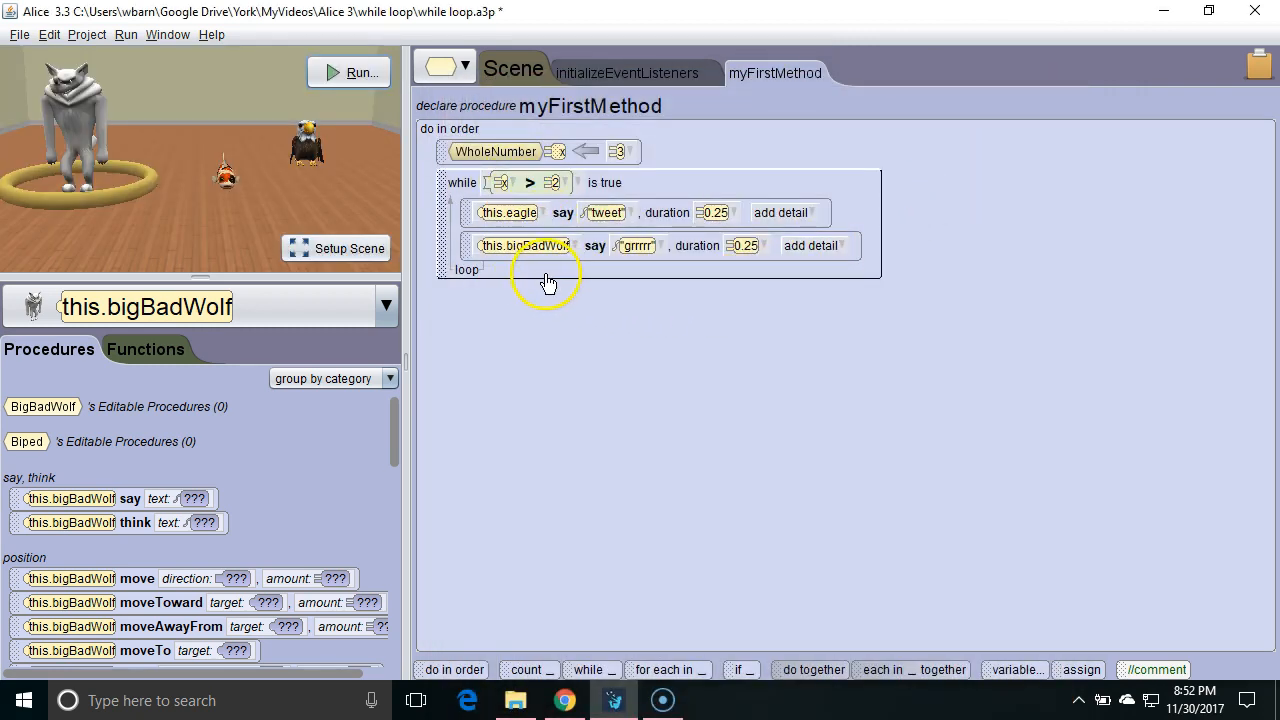
mouse_move(975, 640)
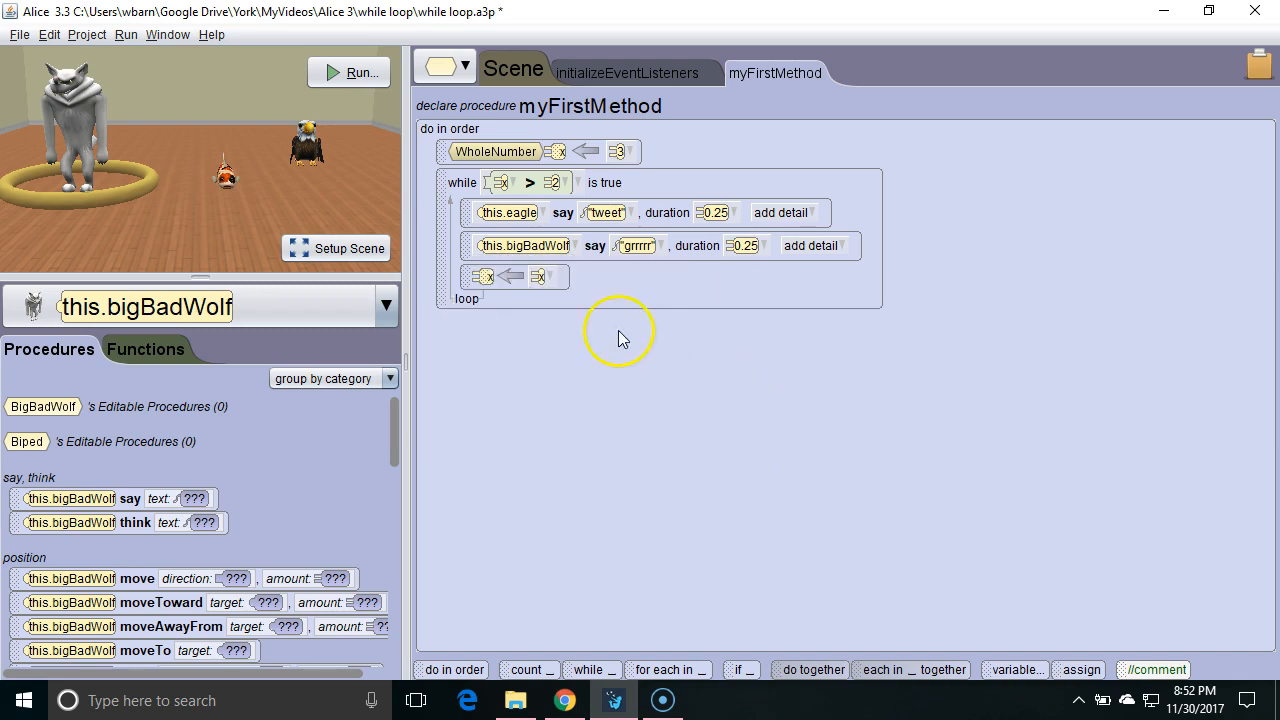
- Assign x = x - 1 in the loop, start x at 6, and run the animation
left_click(547, 276)
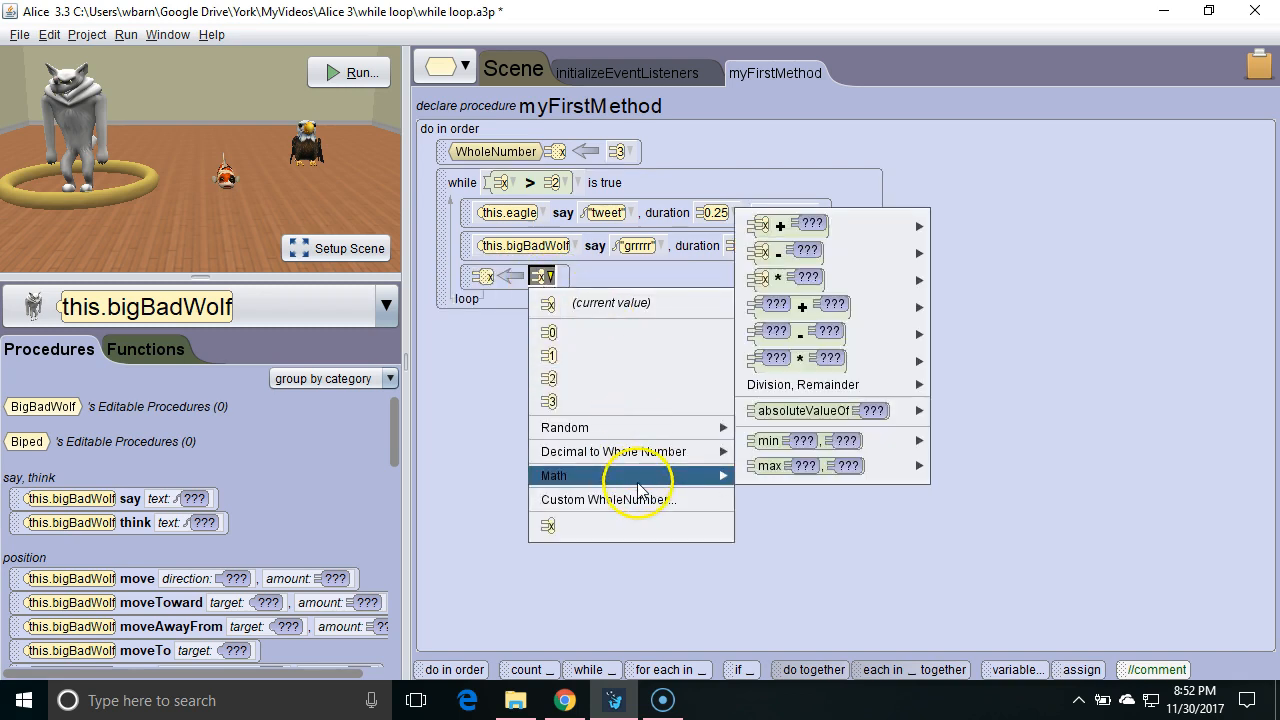
mouse_move(950, 265)
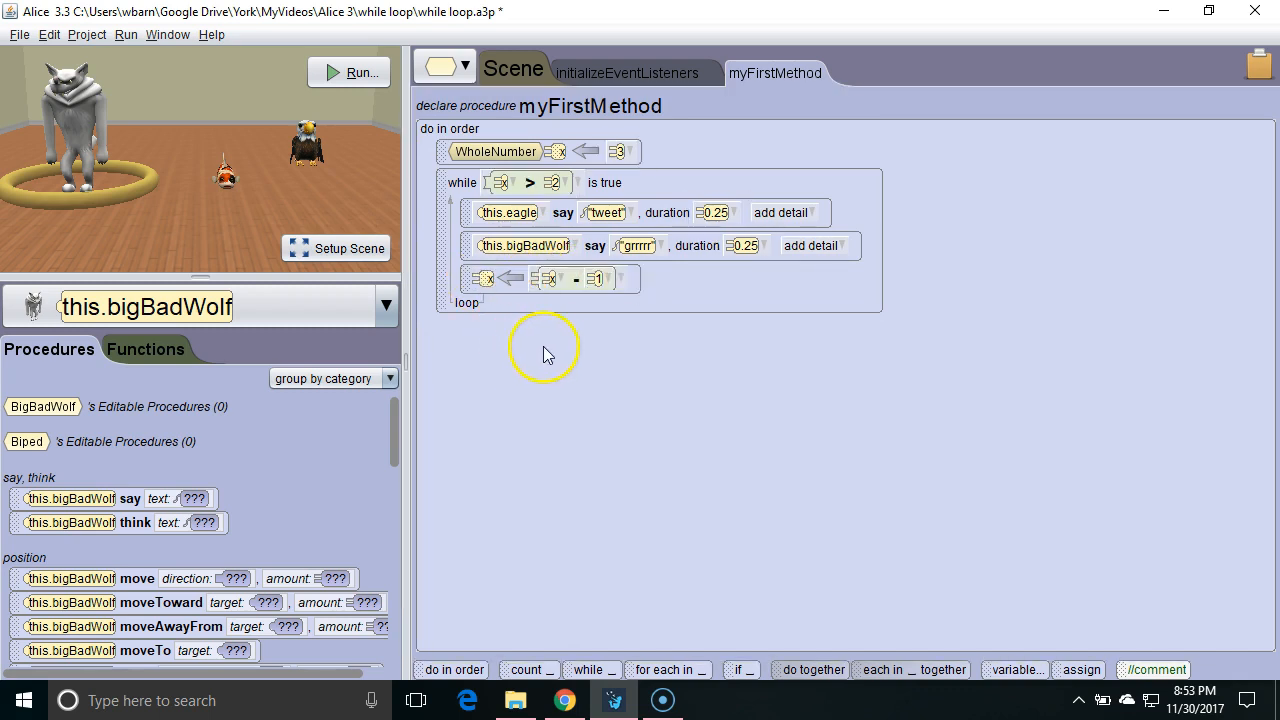
left_click(619, 151)
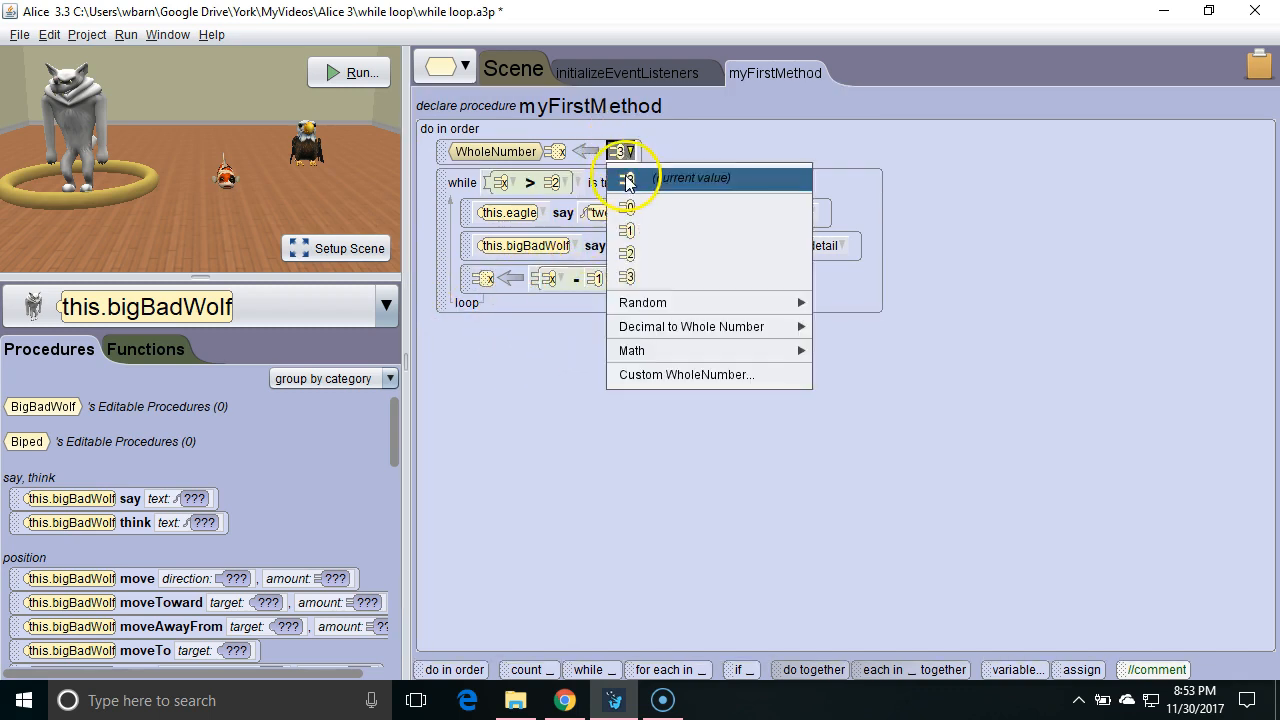
left_click(685, 374)
type("6")
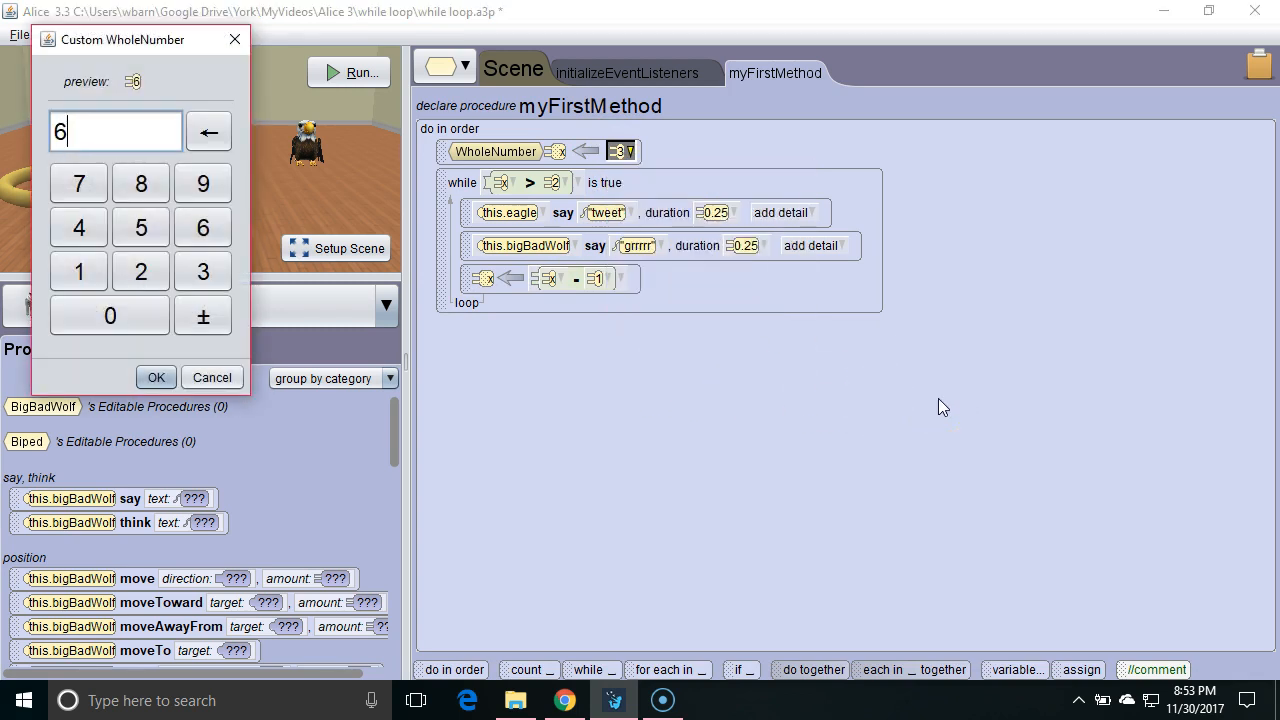
left_click(156, 377)
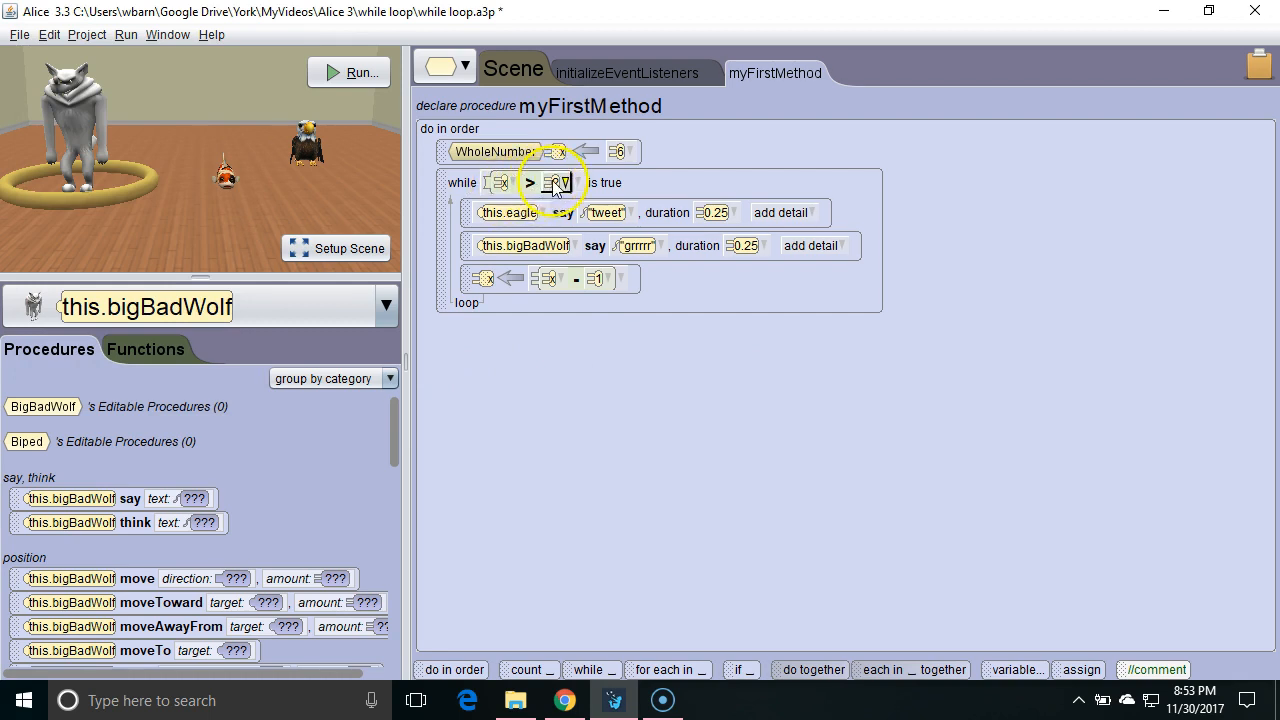
left_click(556, 182)
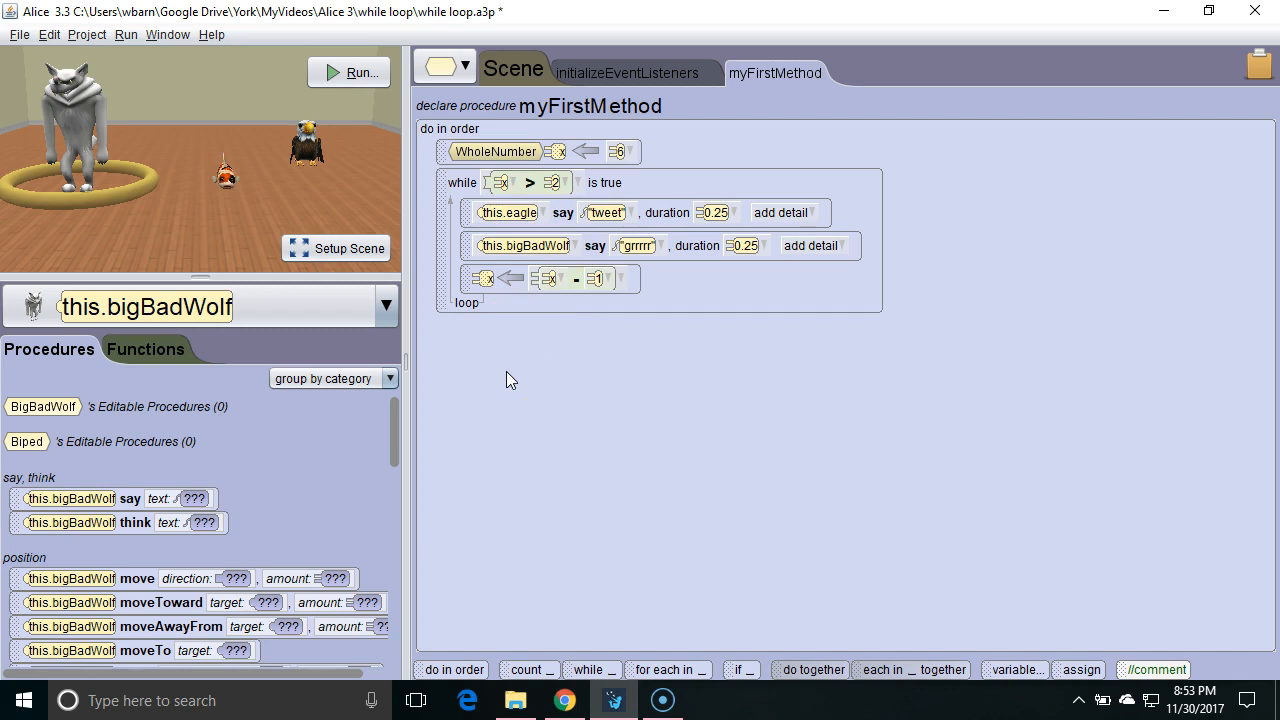
left_click(348, 72)
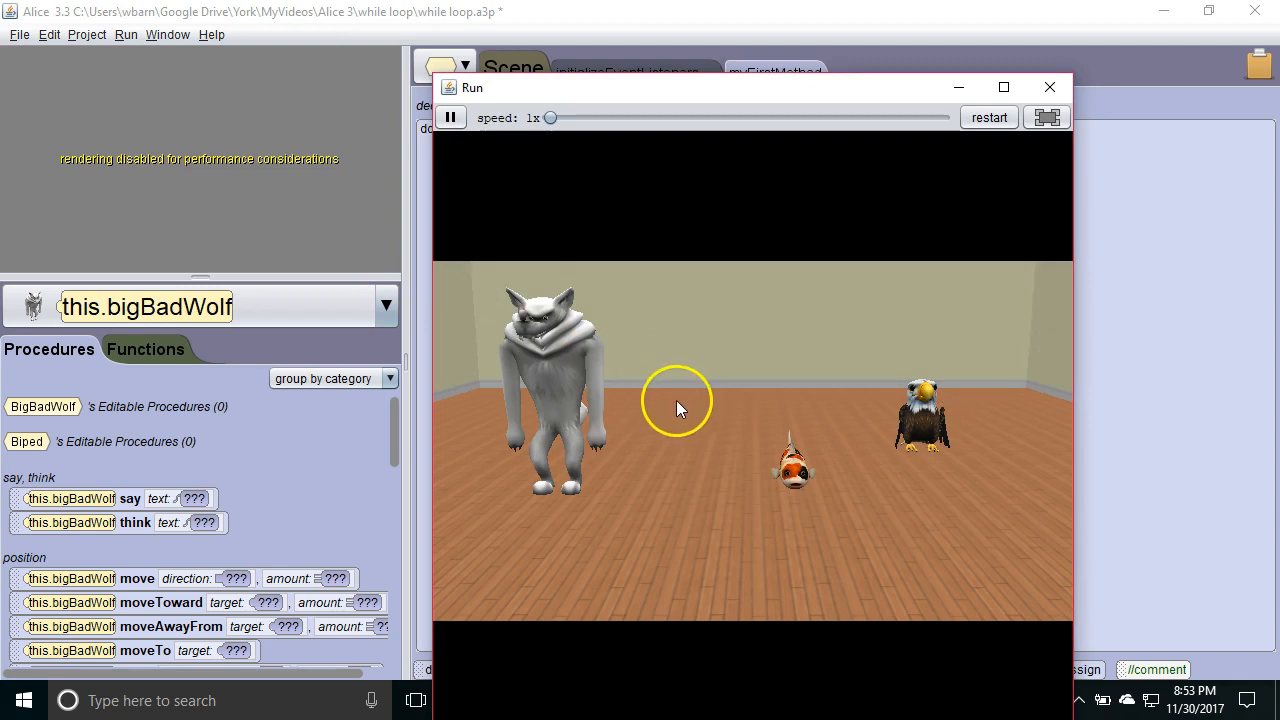
- Add carp setOpacity 0.5 after the while loop and rerun the animation
left_click(1050, 87)
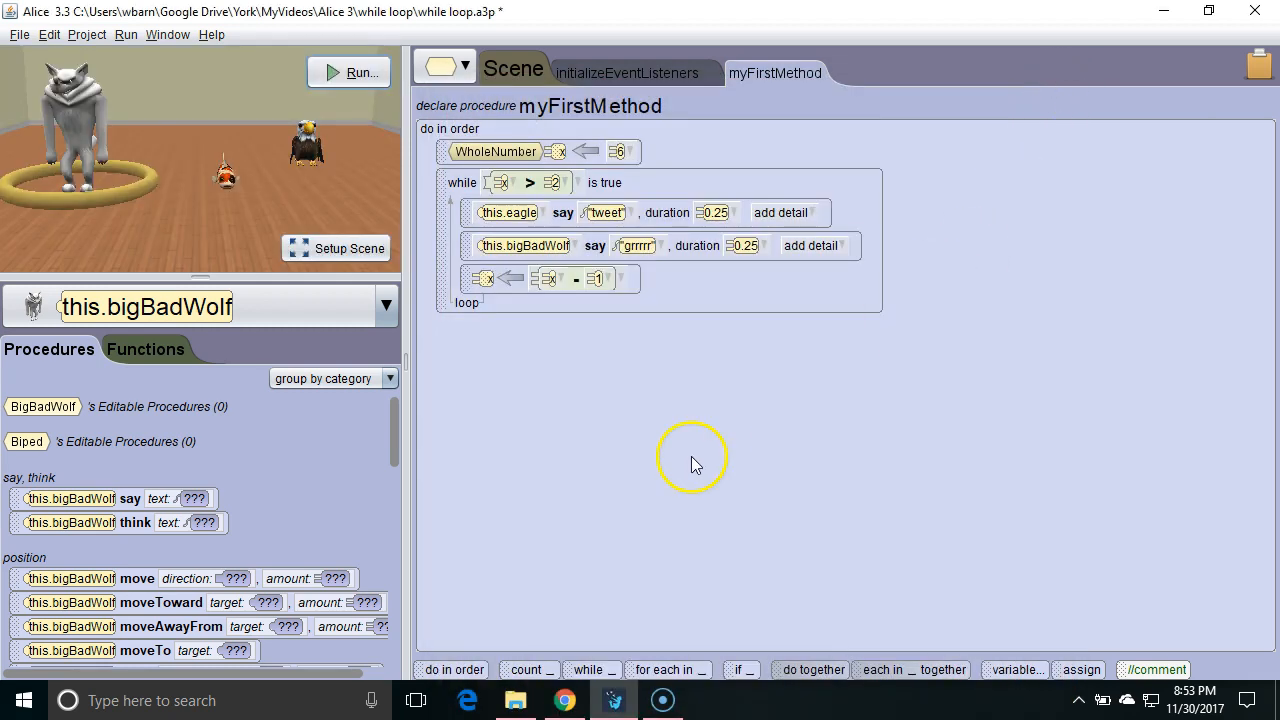
left_click(386, 305)
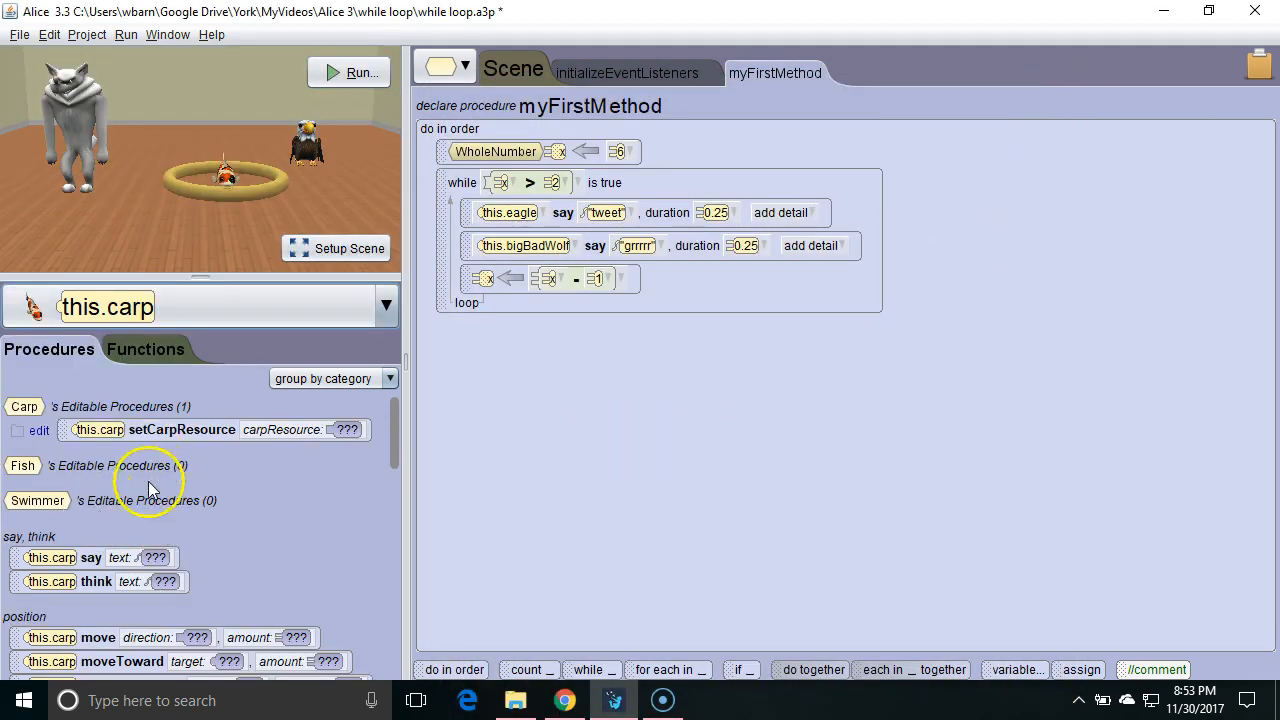
scroll("down", 3)
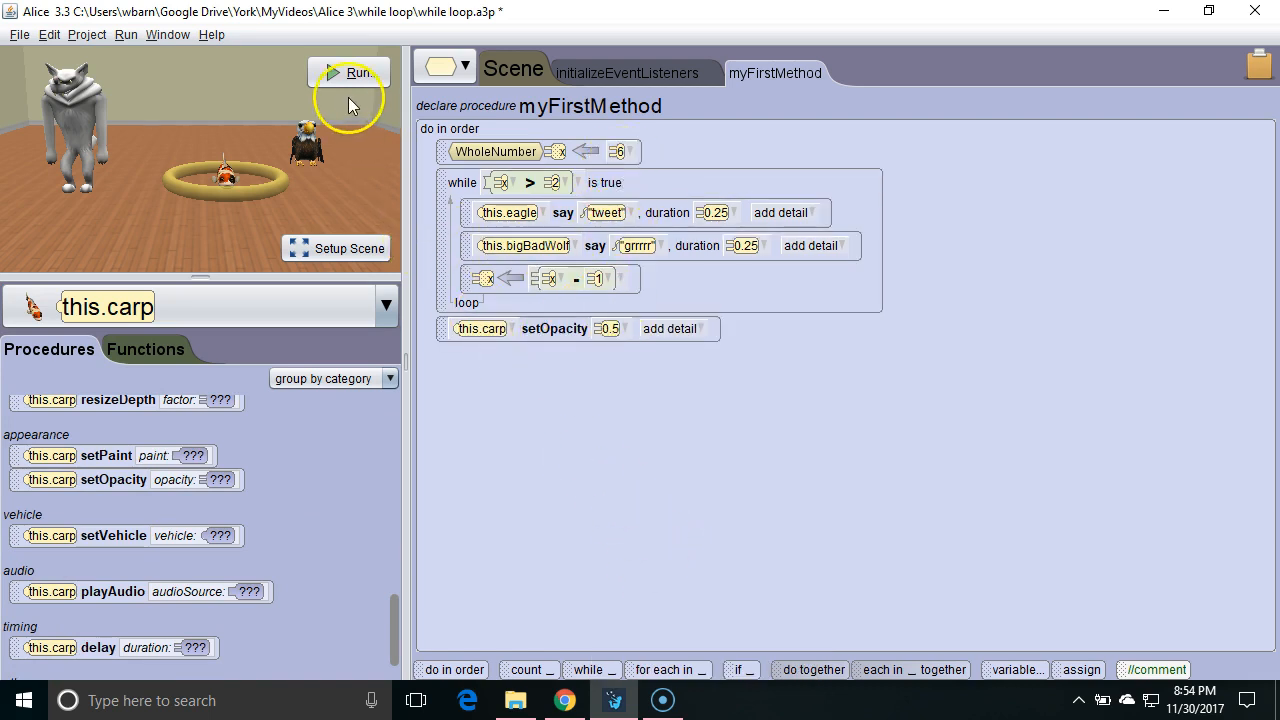
left_click(356, 72)
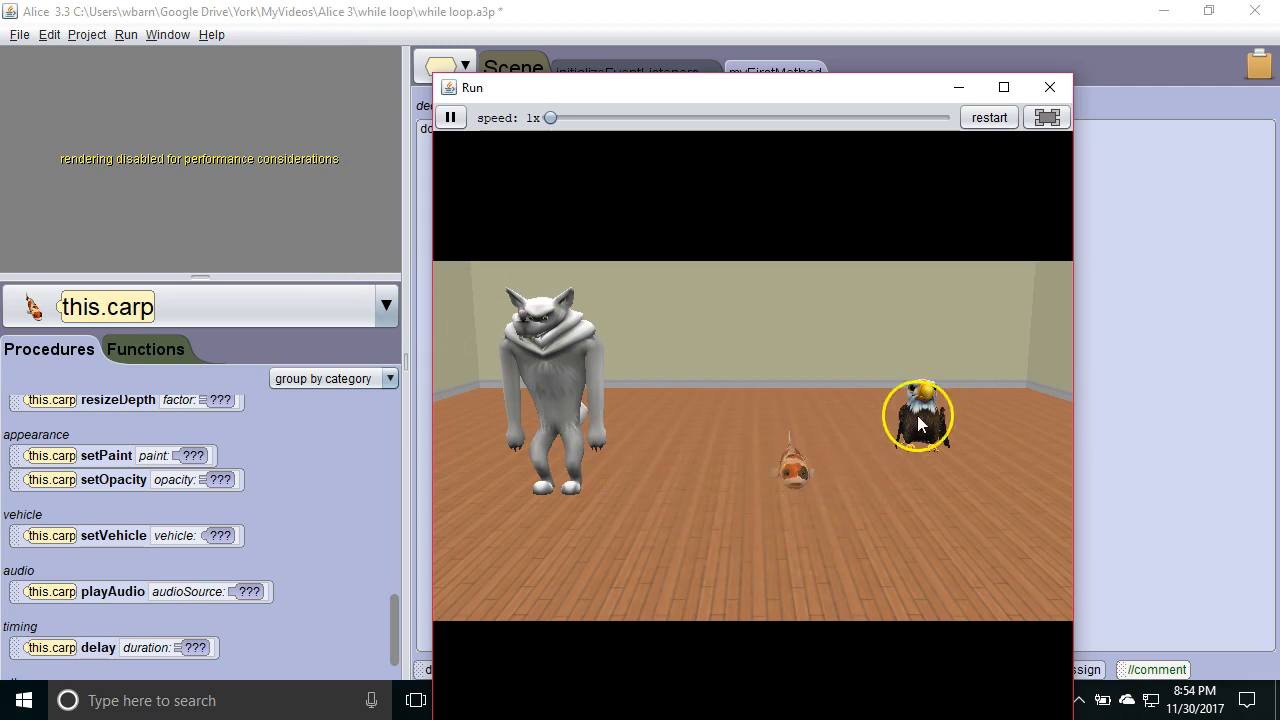
left_click(1050, 87)
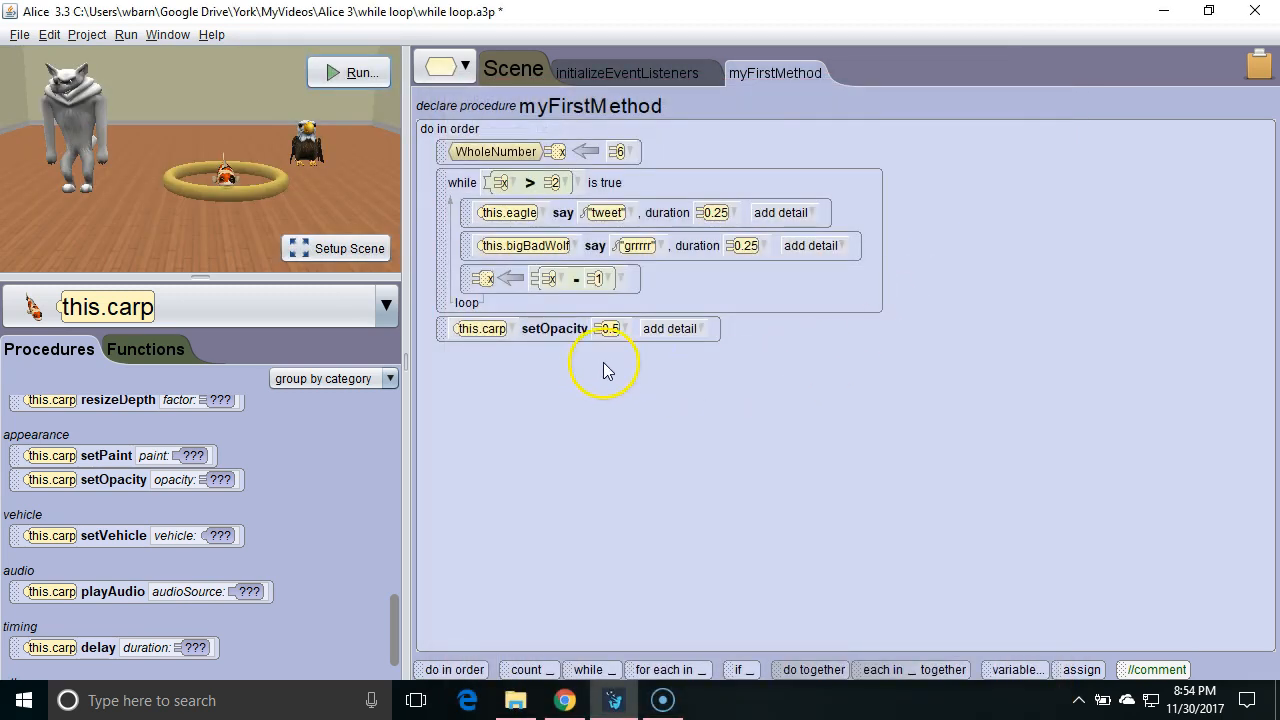
mouse_move(585, 440)
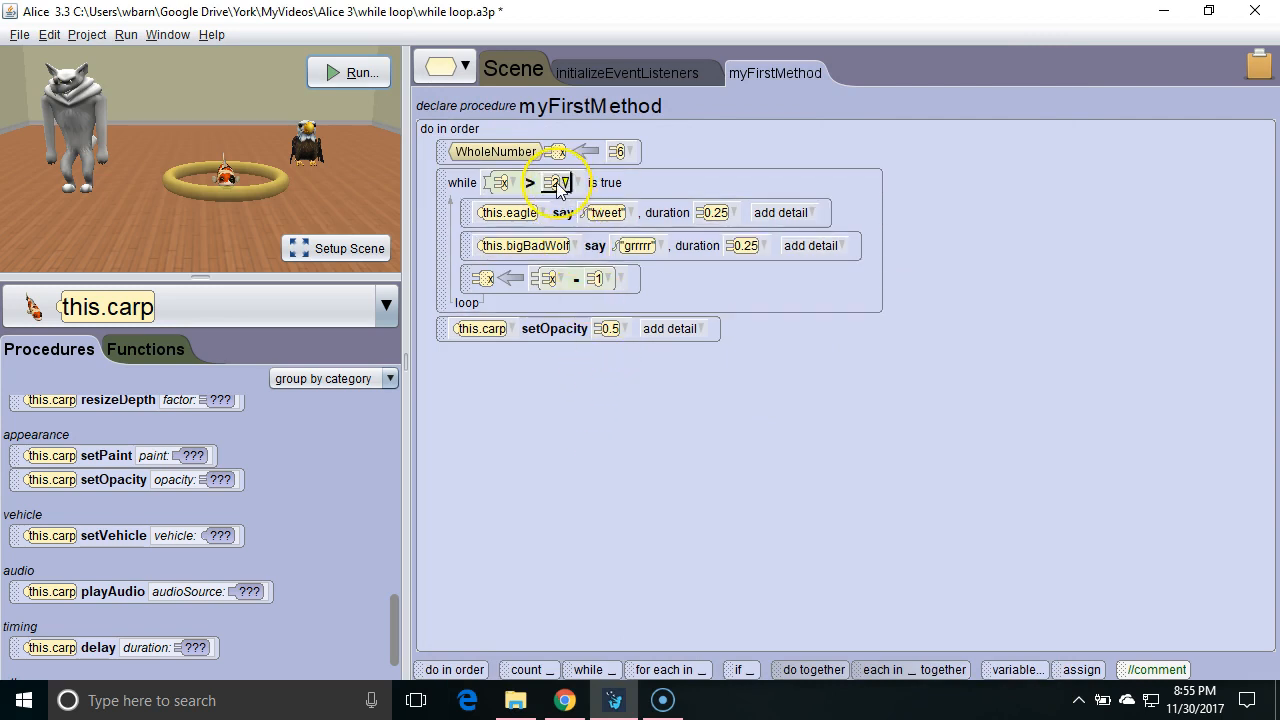
- Replace the 2 in the while condition with a custom whole number 8
left_click(554, 183)
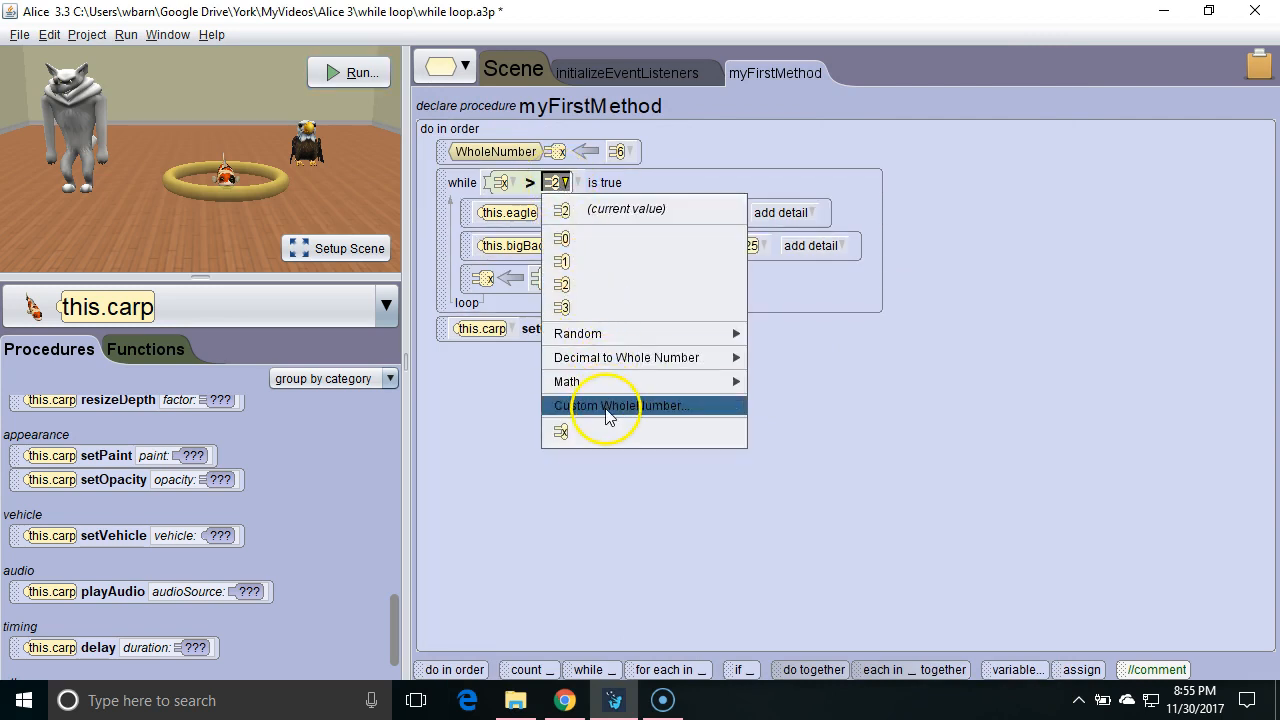
left_click(627, 405)
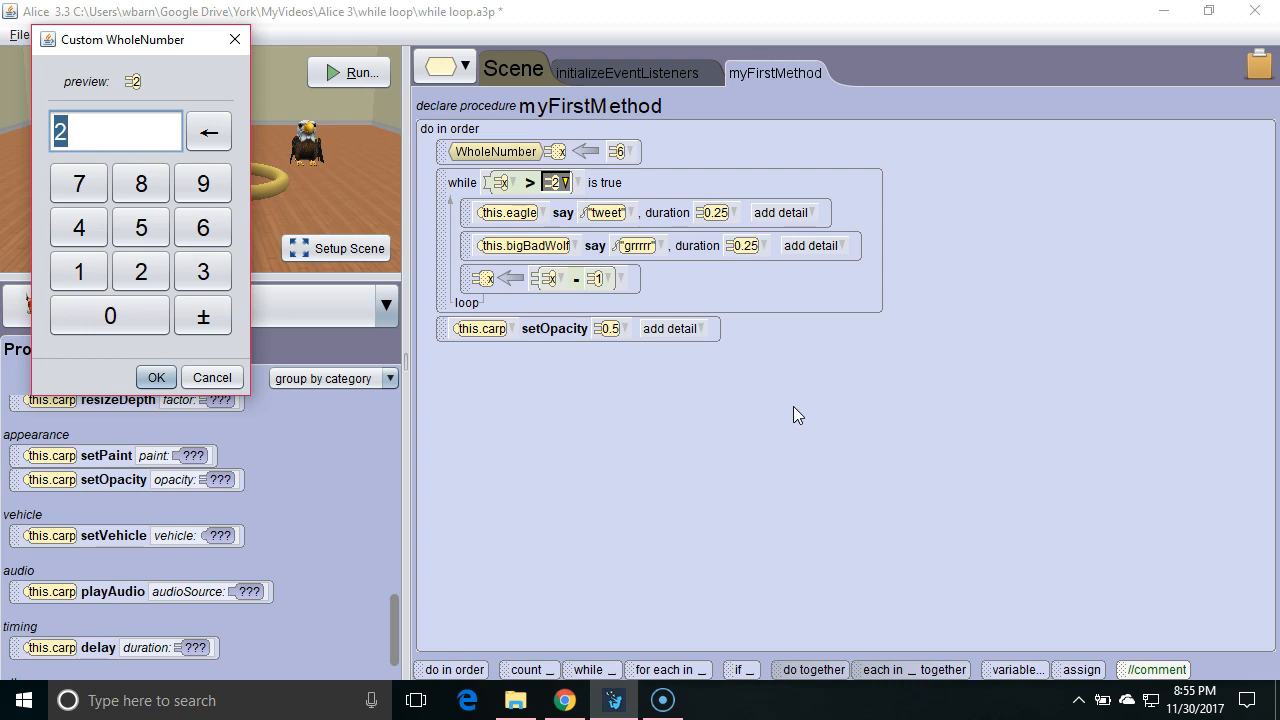
left_click(156, 377)
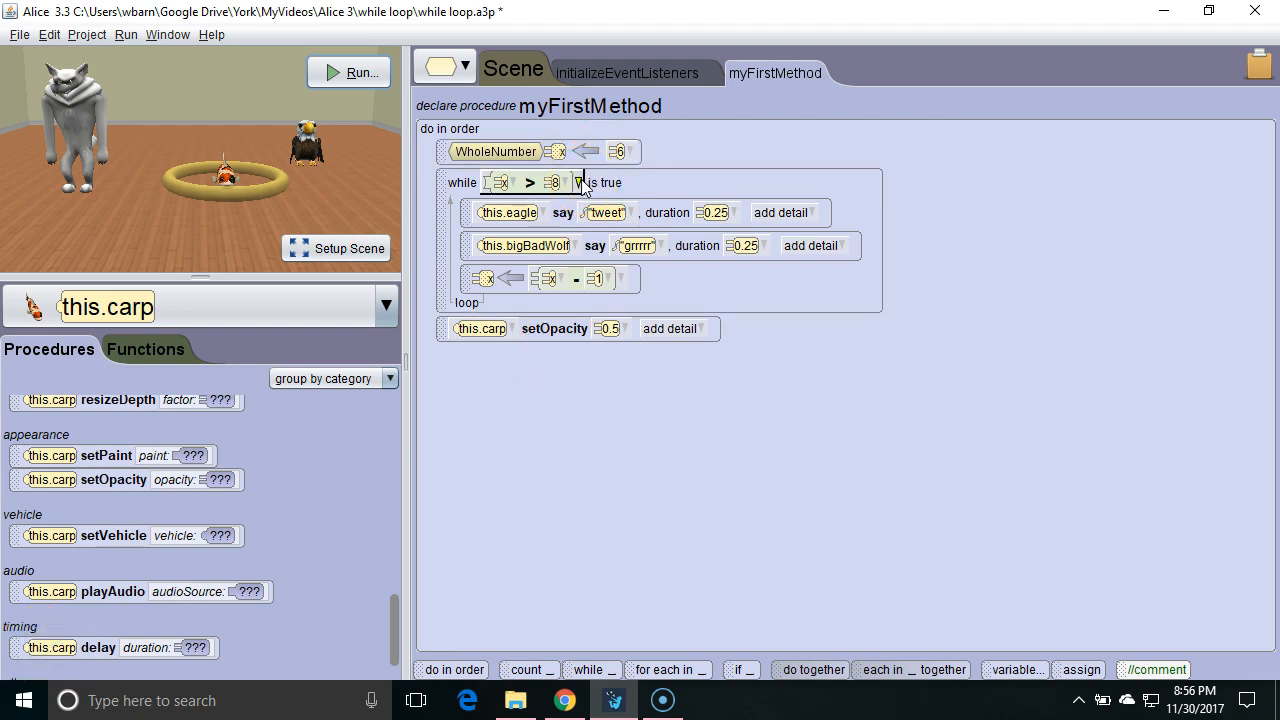
- Open the while condition's dropdown to view Relational and BOTH…AND replacements
left_click(578, 182)
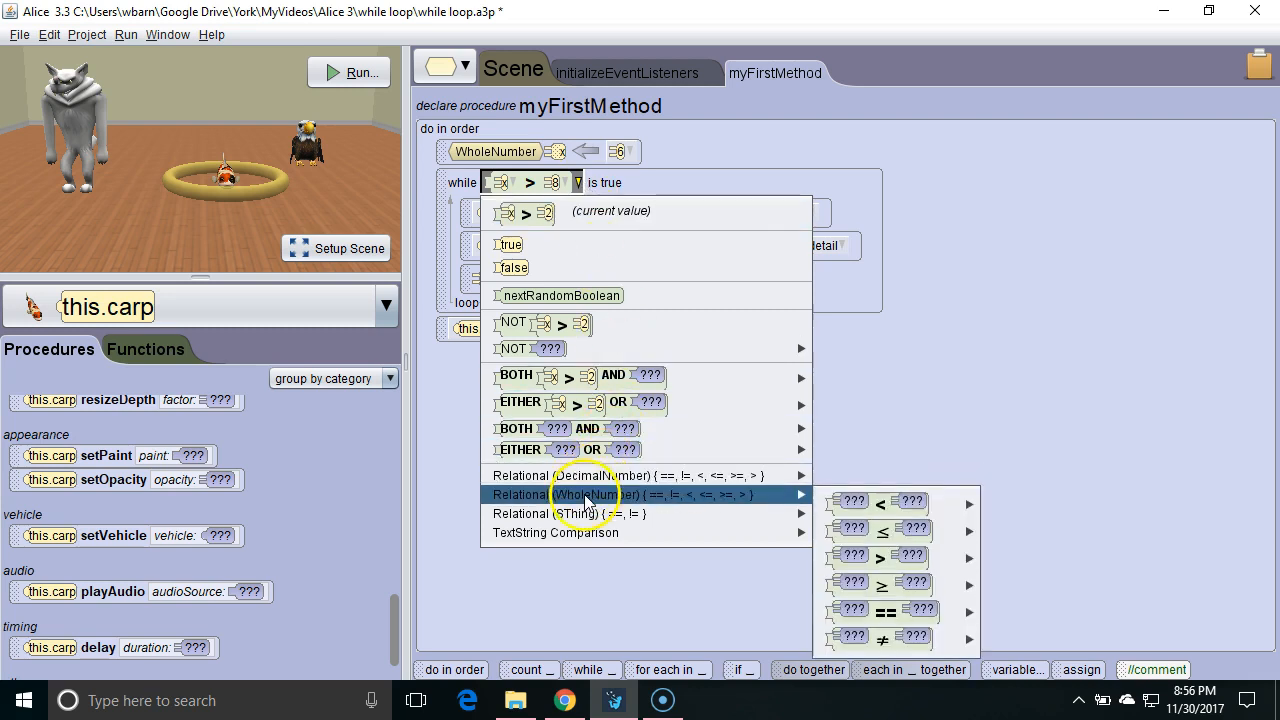
mouse_move(560, 513)
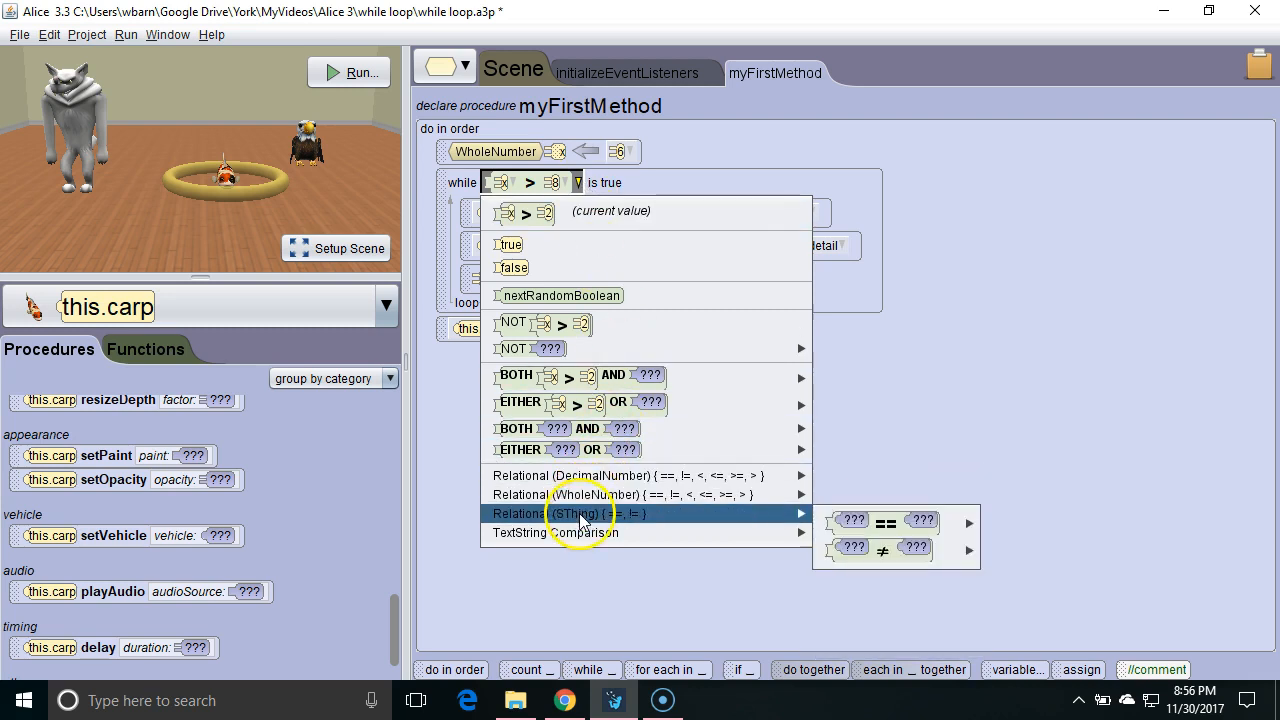
mouse_move(615, 428)
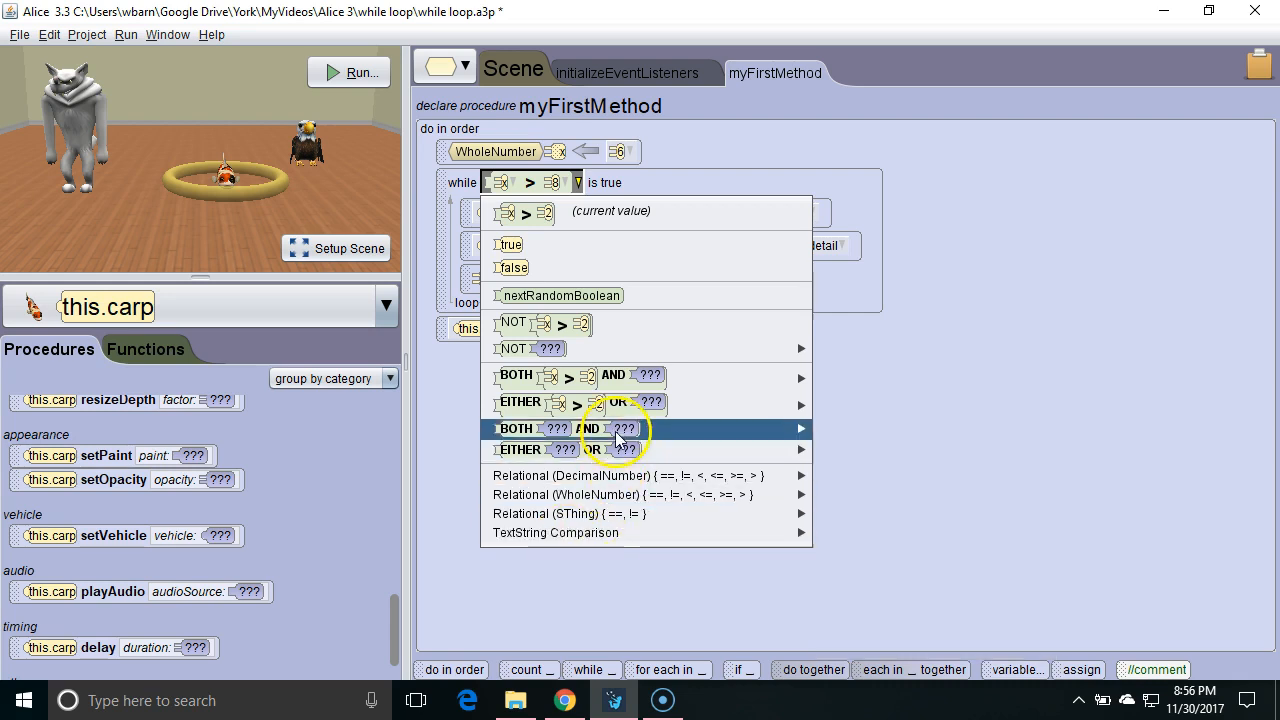